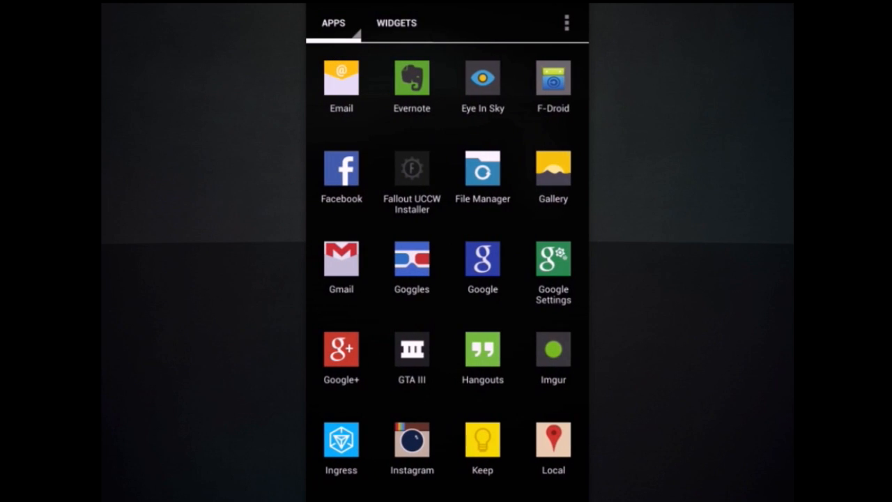
Browse the SD card and enter Download, reaching the Fallout Assets folder
scroll("down", 3)
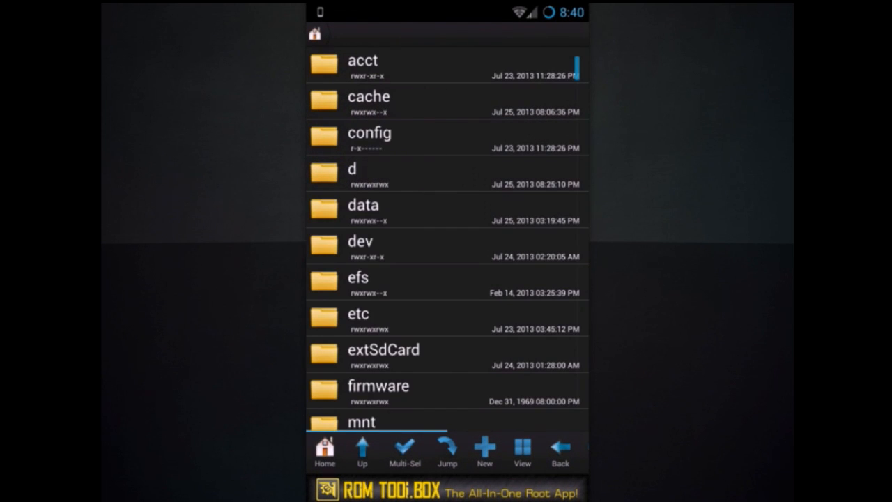
scroll("down", 3)
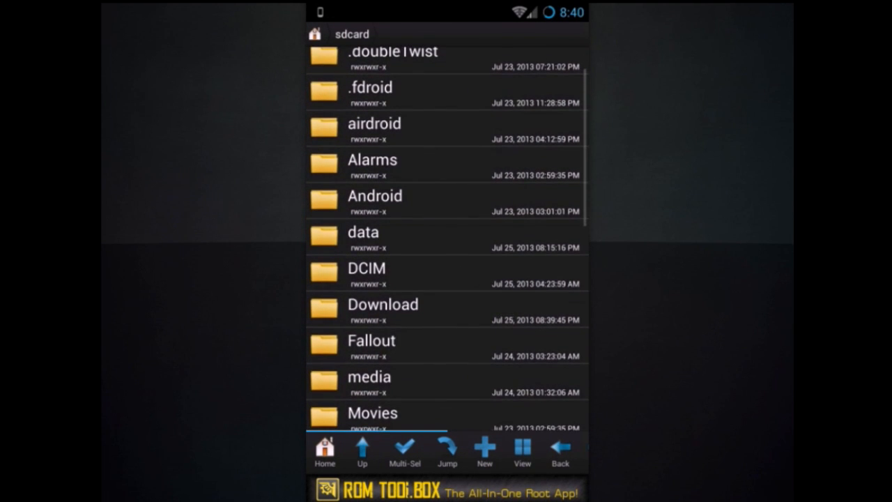
left_click(382, 304)
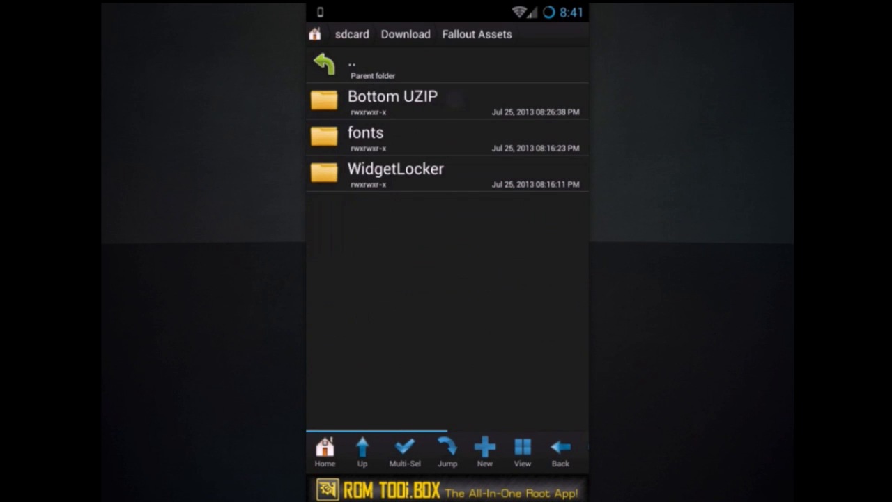
Move the fonts folder from Fallout Assets to the SD card root, then return to Fallout Assets
left_click(425, 137)
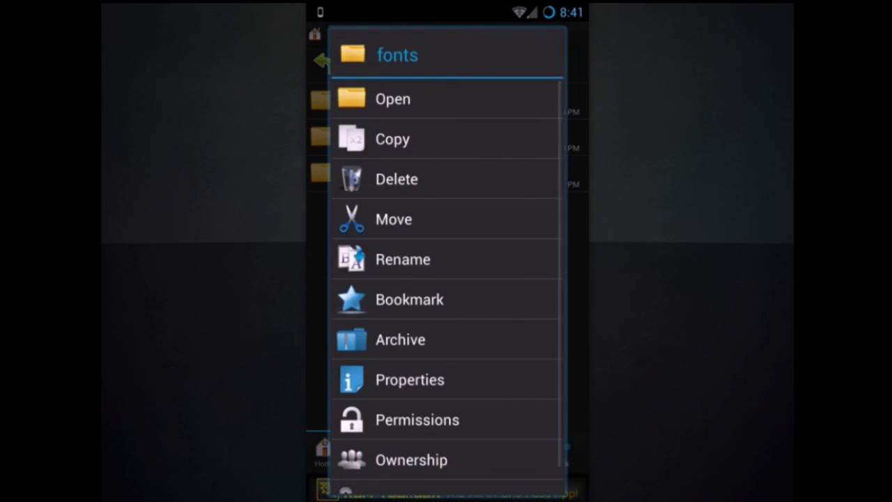
left_click(394, 139)
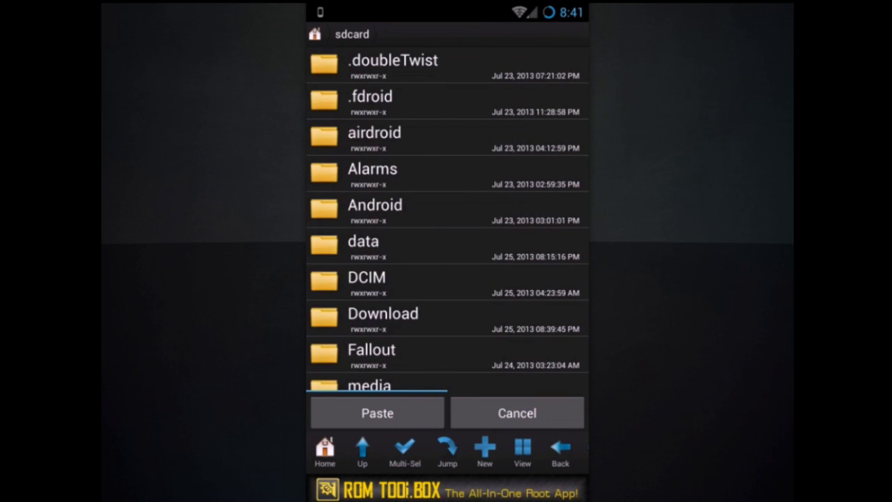
scroll("down", 3)
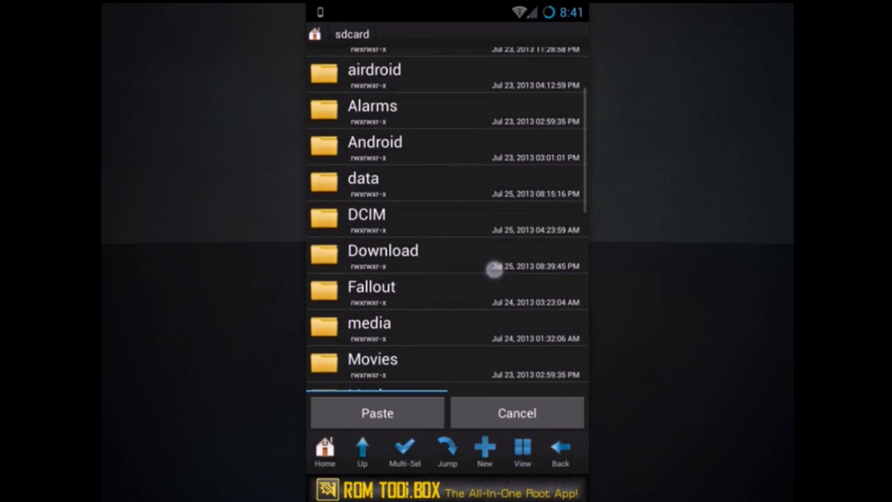
left_click(376, 413)
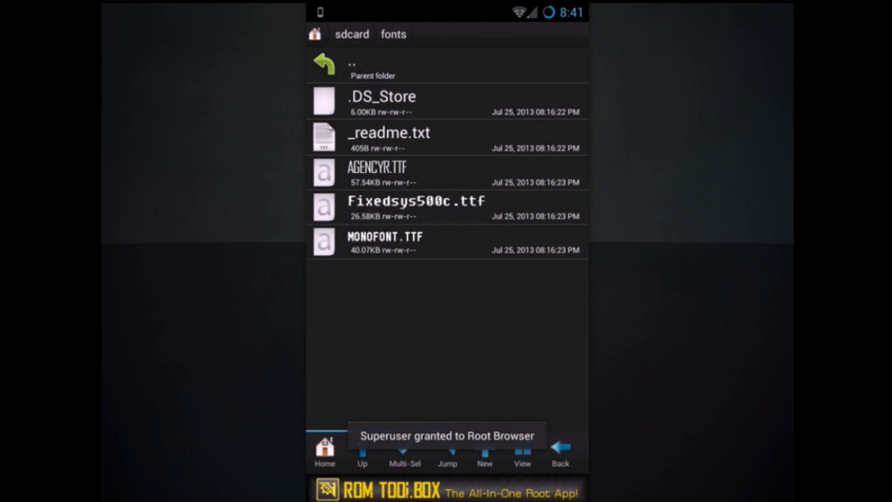
left_click(324, 63)
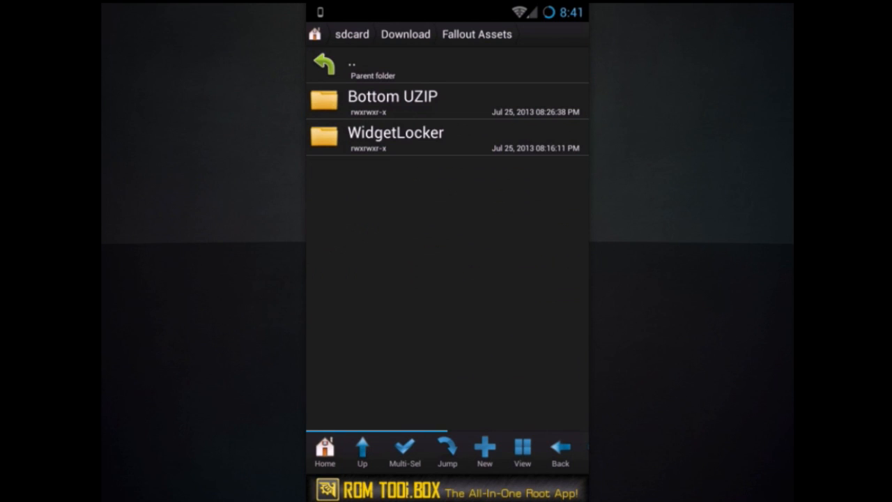
Pick up FalloutWhite.wltheme.zip from the WidgetLocker/WLTHEMES assets folder
left_click(396, 133)
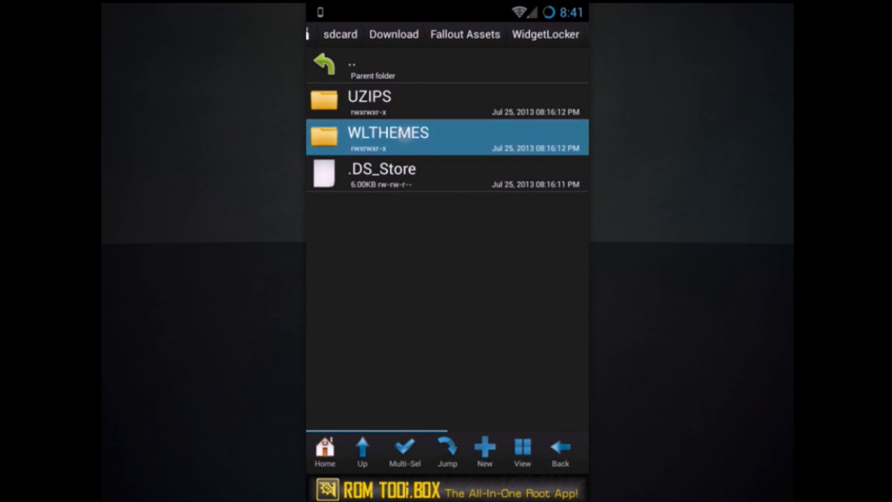
left_click(388, 137)
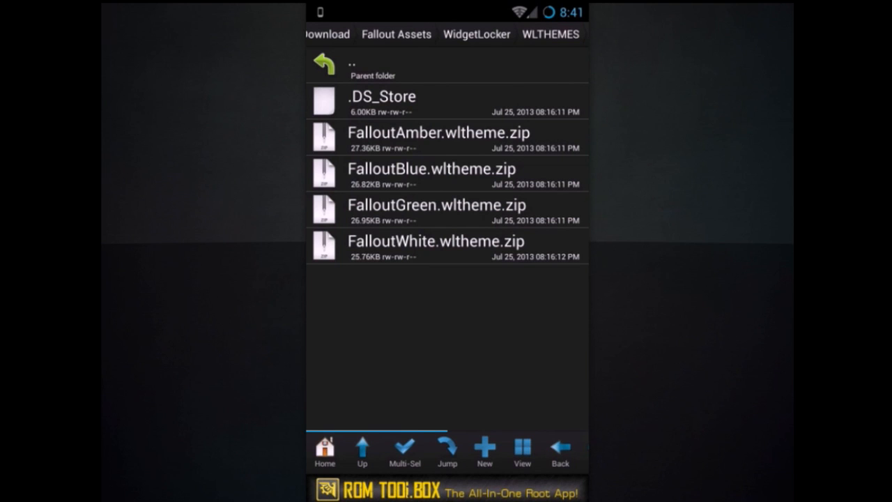
left_click(483, 258)
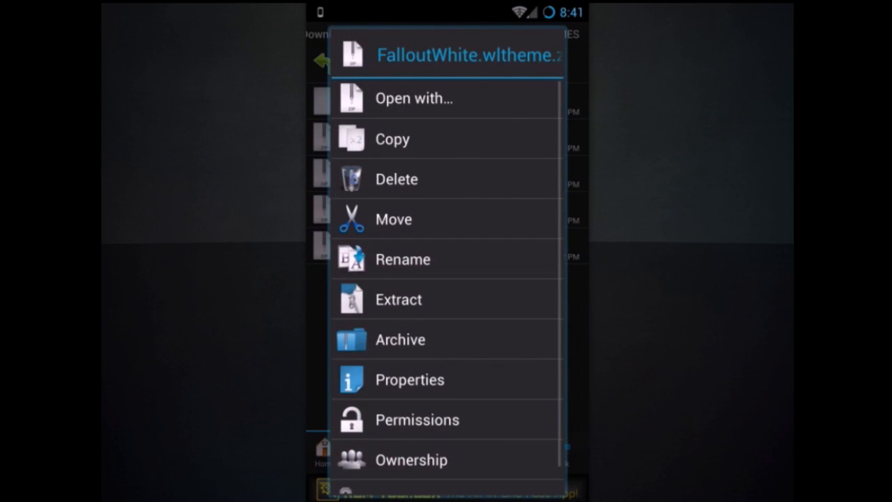
left_click(393, 139)
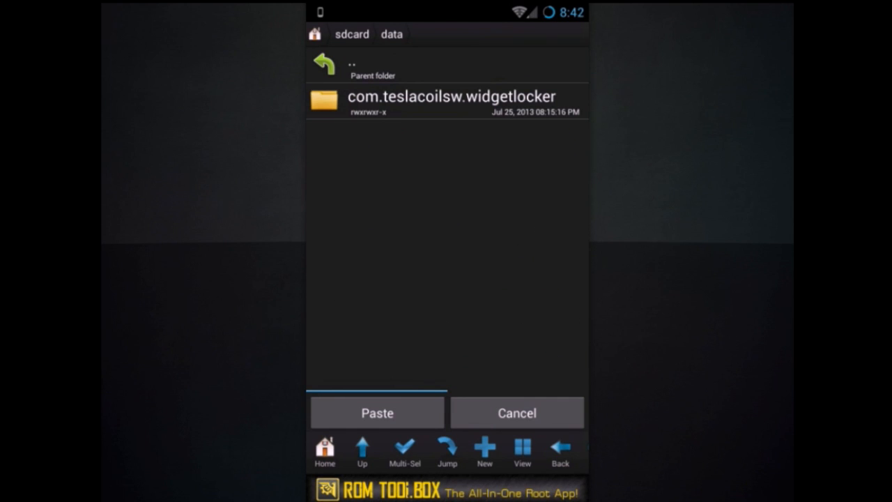
Paste the theme archive into sdcard/data/com.teslacoilsw.widgetlocker/themes
left_click(449, 101)
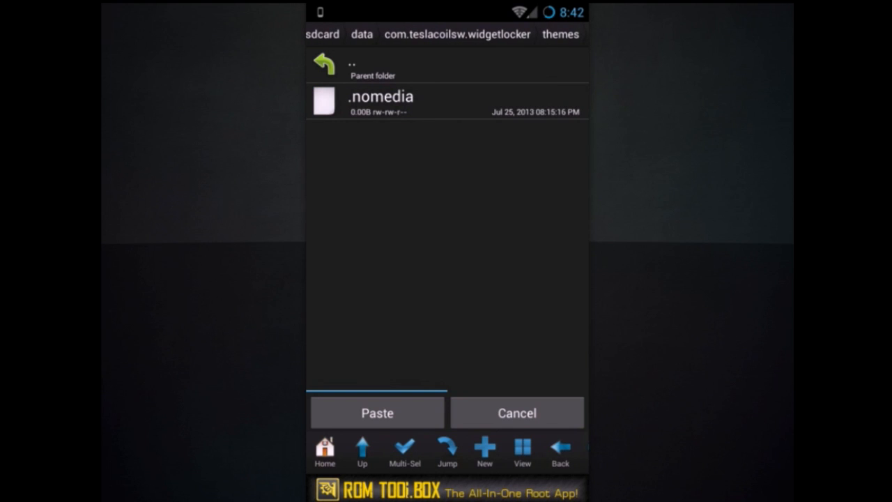
left_click(376, 413)
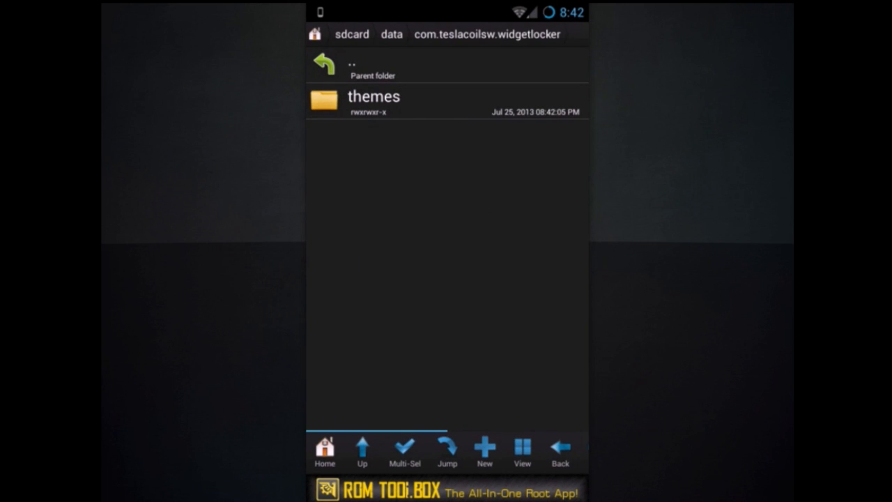
left_click(351, 33)
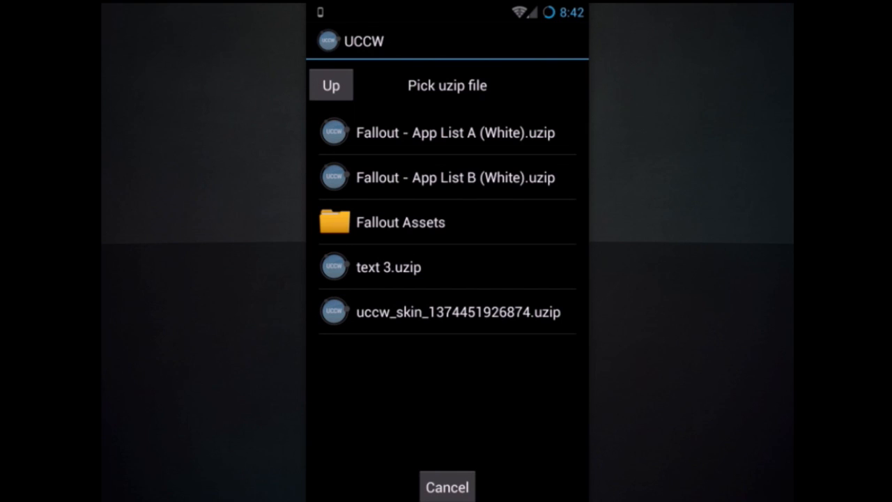
Browse UCCW's uzip picker up into Download and the Fallout skin entry
left_click(331, 85)
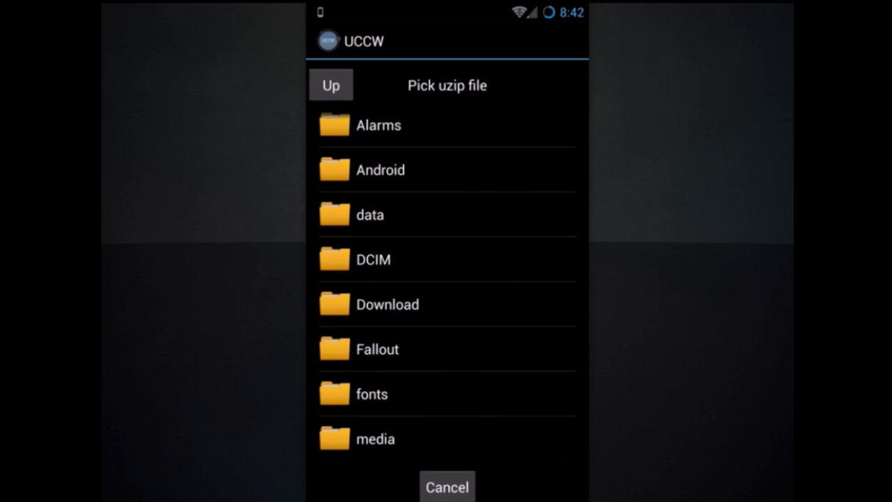
left_click(376, 349)
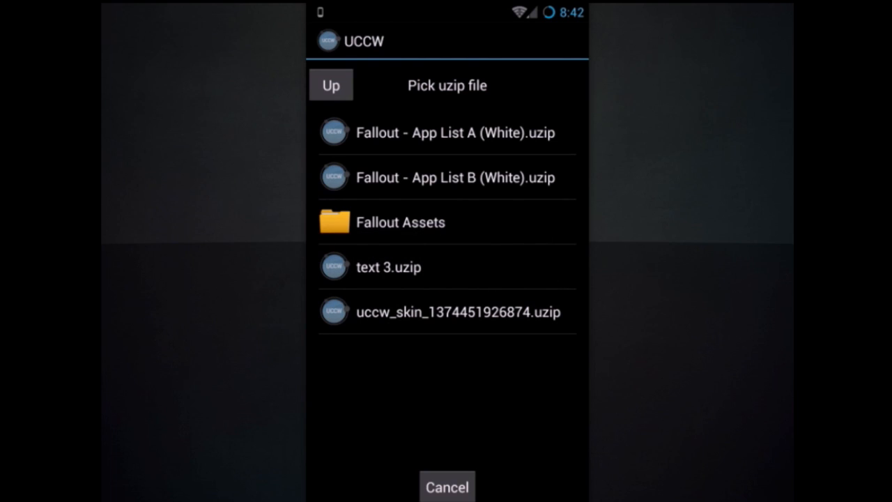
left_click(330, 85)
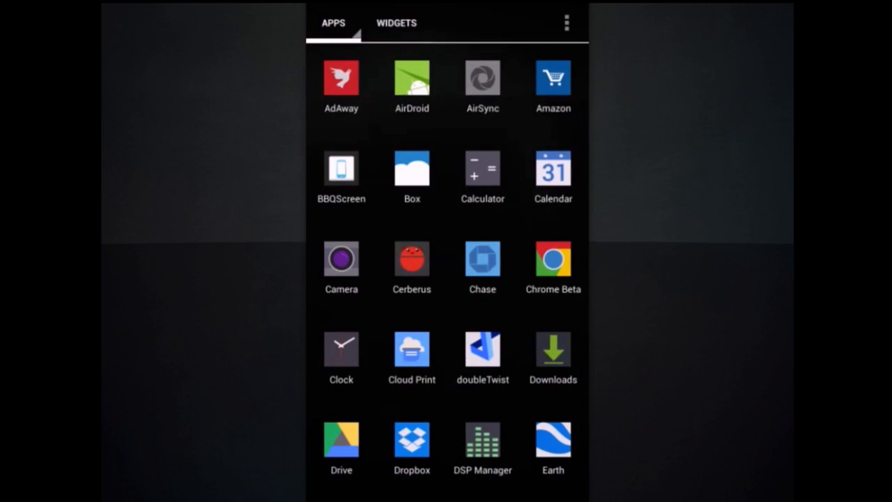
Select the FalloutWhite theme, turn off Show Clock and confirm with Done
scroll("down", 3)
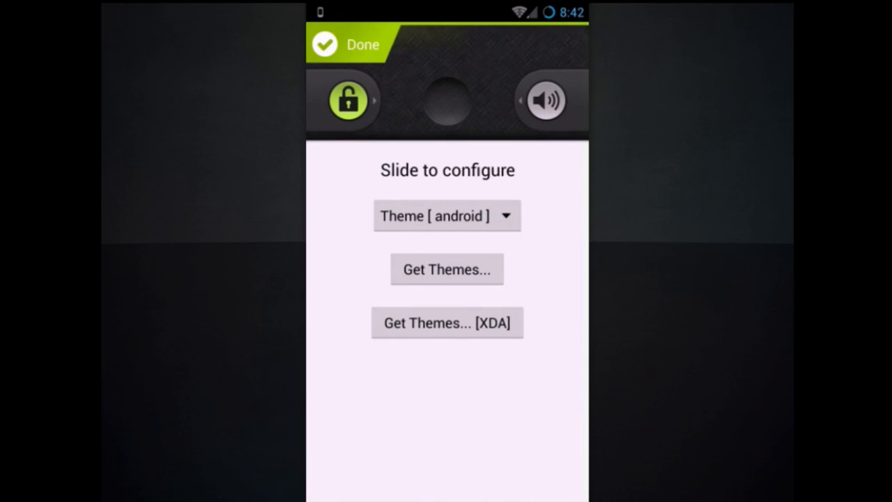
left_click(446, 215)
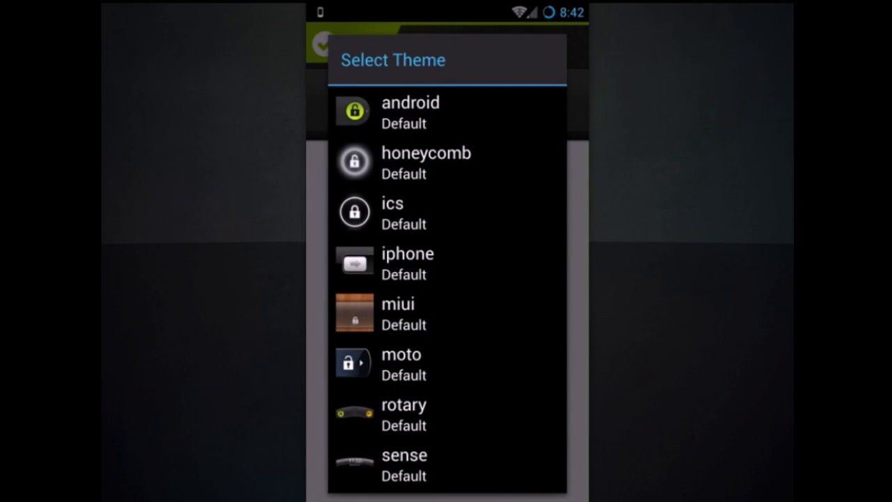
scroll("down", 3)
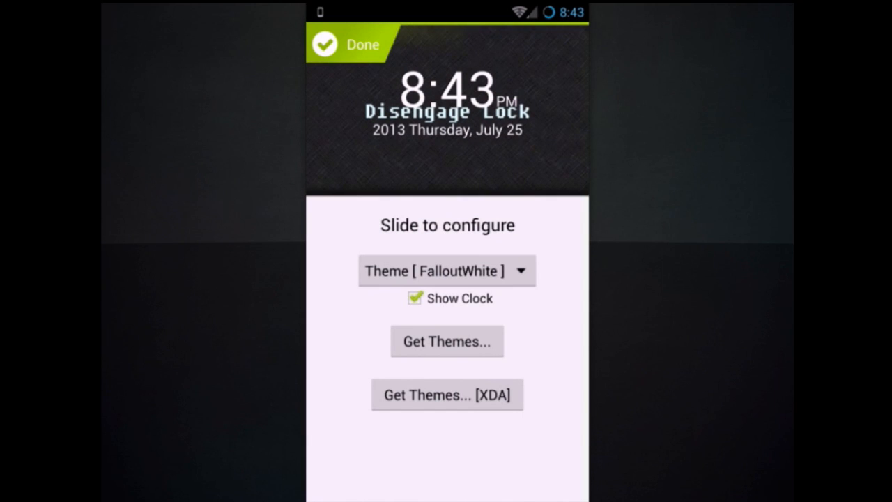
left_click(440, 270)
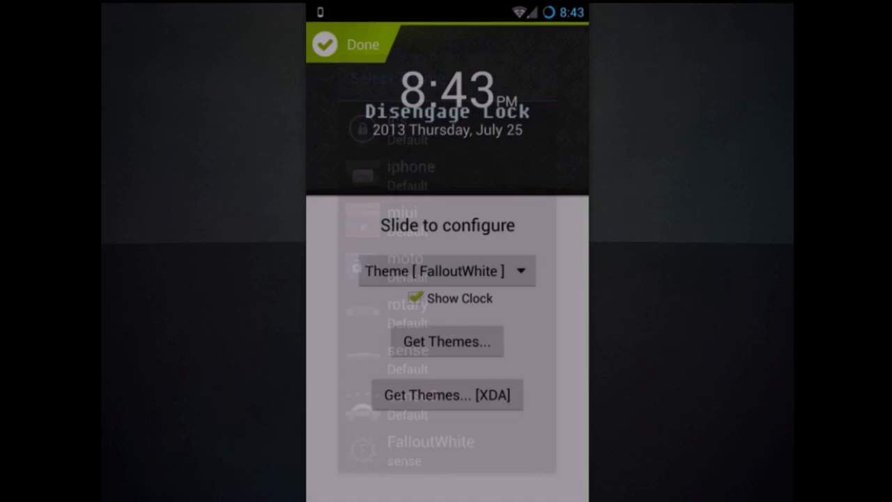
left_click(414, 299)
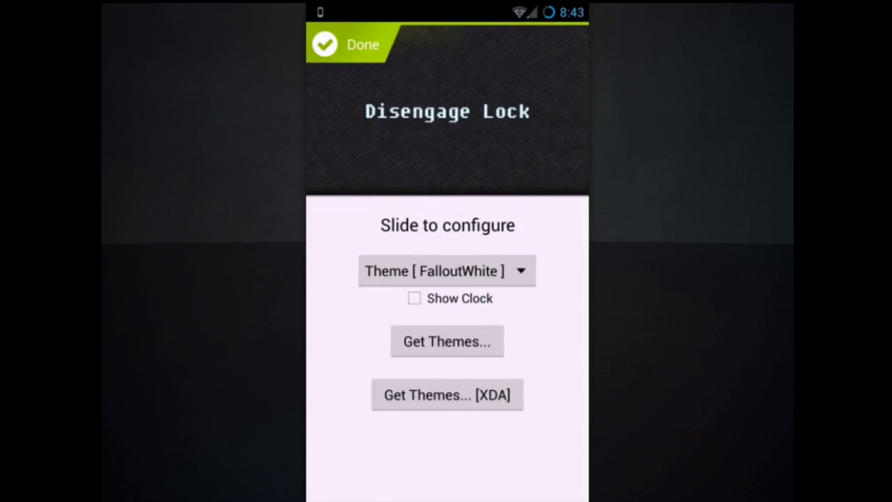
left_click(346, 43)
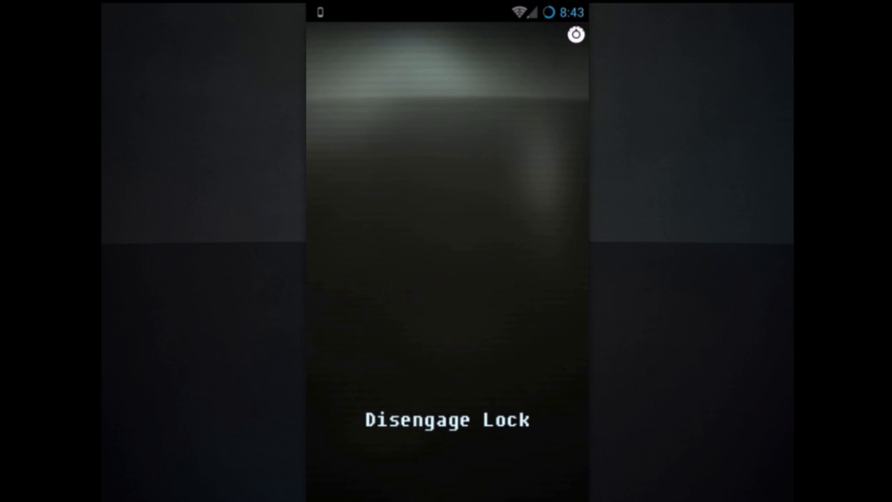
In Look & Feel > Layout, shrink the anchor area down to the bottom row
left_click(576, 34)
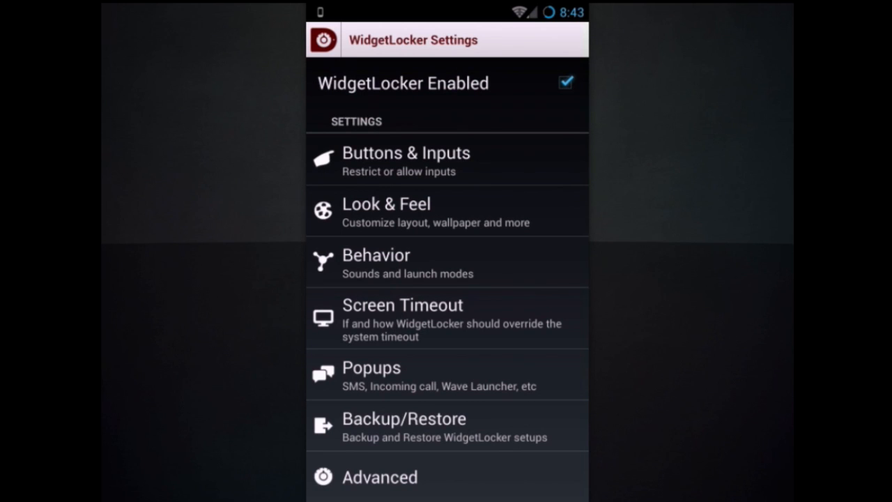
left_click(387, 203)
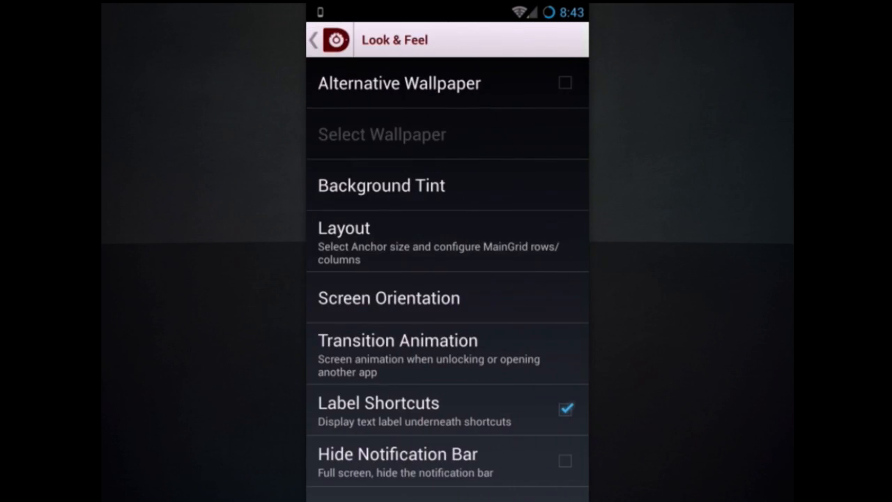
left_click(343, 228)
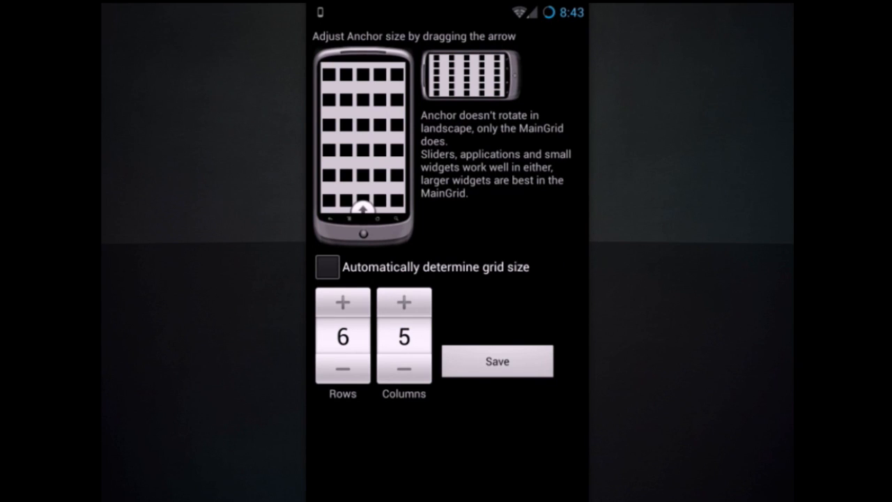
left_click_drag(362, 209, 362, 184)
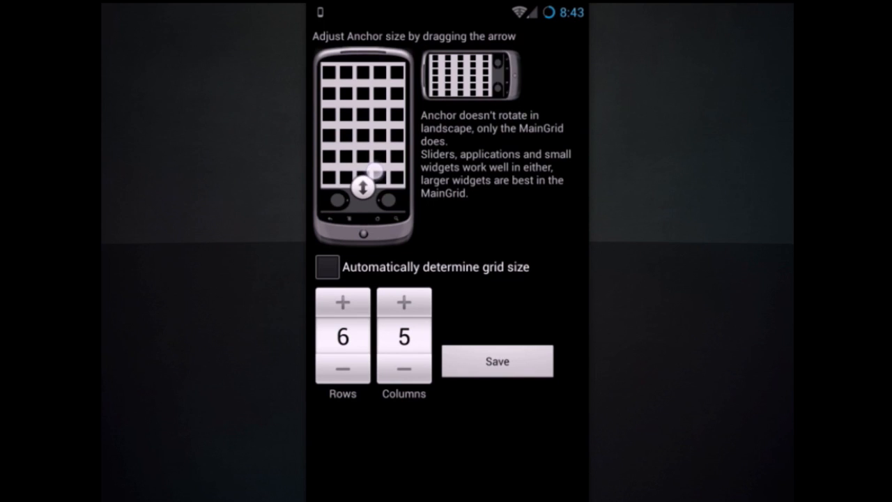
left_click_drag(362, 184, 363, 210)
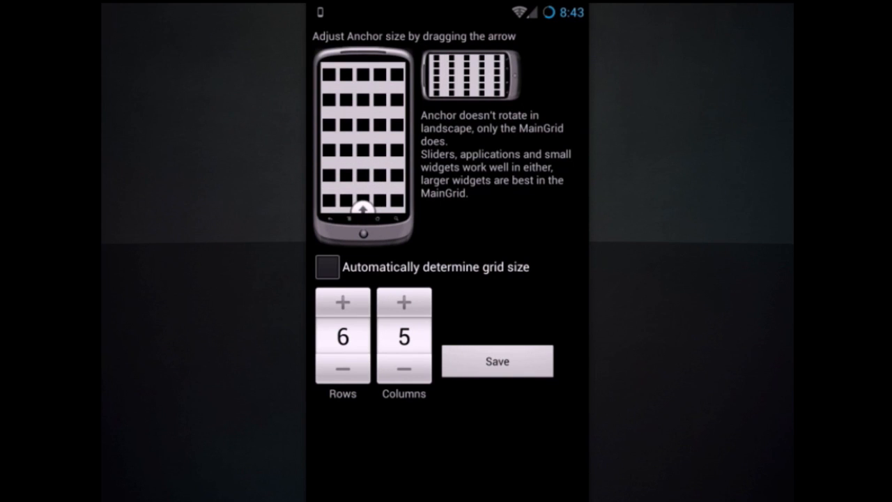
Reduce the main grid to 4 columns, save the 6x4 layout and return to the lock screen
left_click(405, 368)
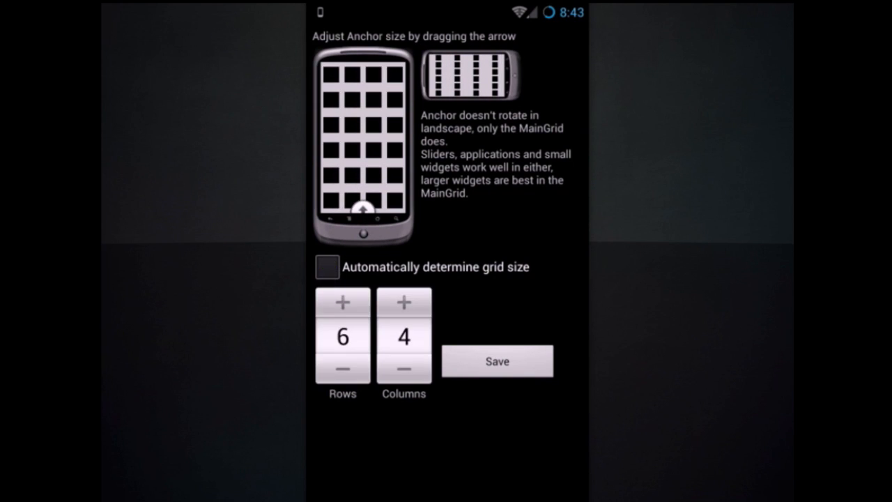
left_click(404, 301)
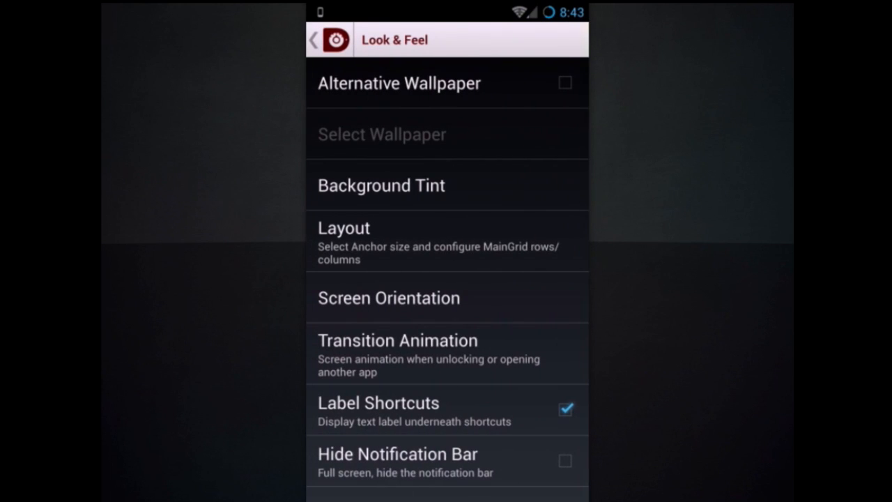
left_click(313, 39)
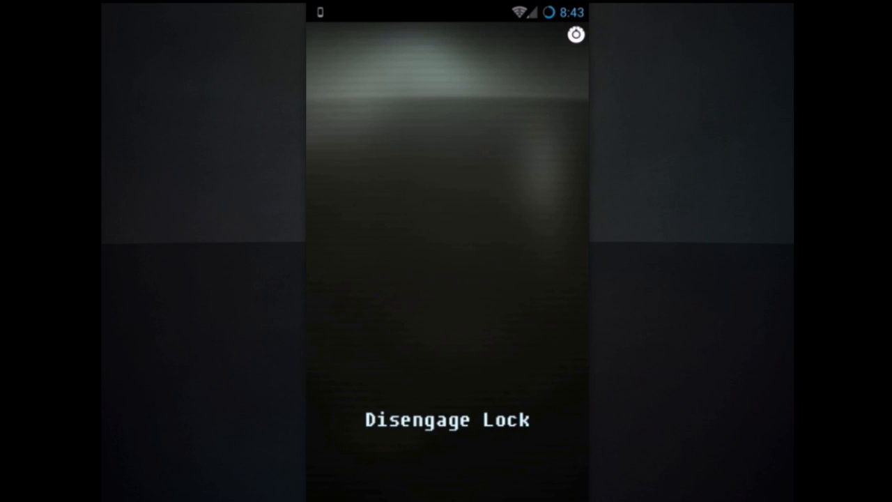
Add a UCCW widget with a Fallout time-and-weekday skin to the lock screen
left_click(458, 152)
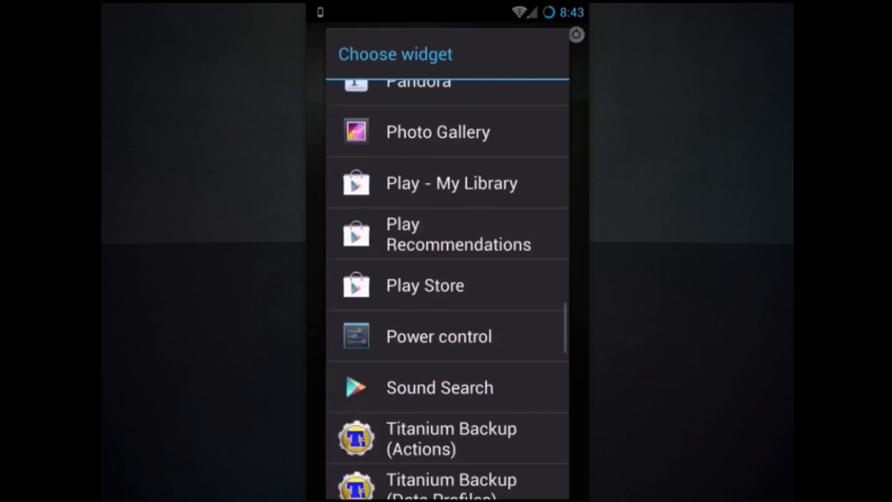
scroll("down", 3)
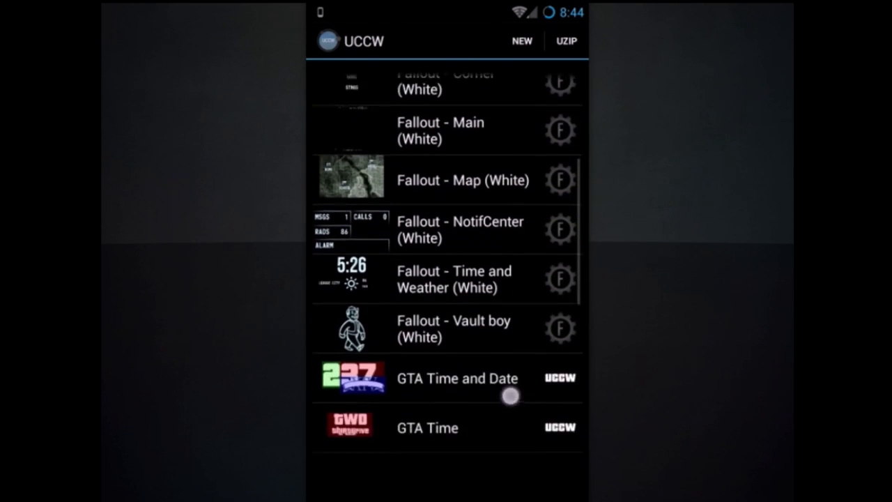
scroll("down", 3)
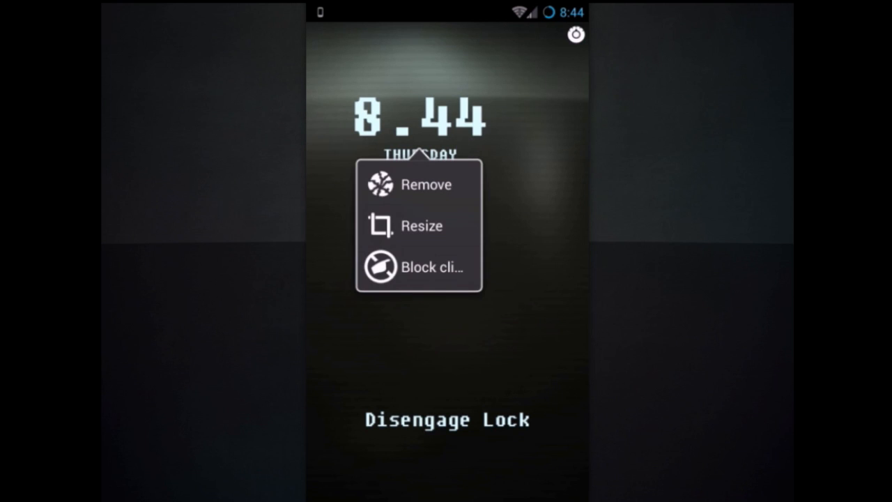
Resize the clock widget so it fits near the top of the lock screen
left_click(421, 225)
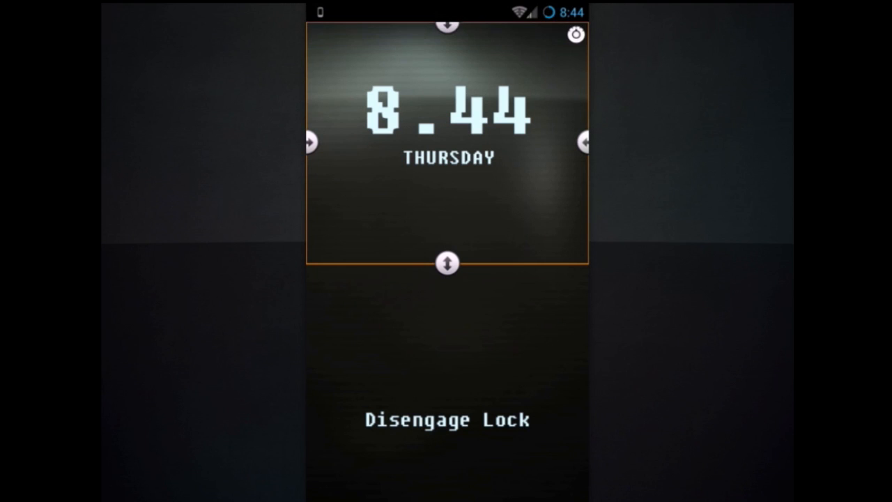
left_click_drag(447, 263, 447, 263)
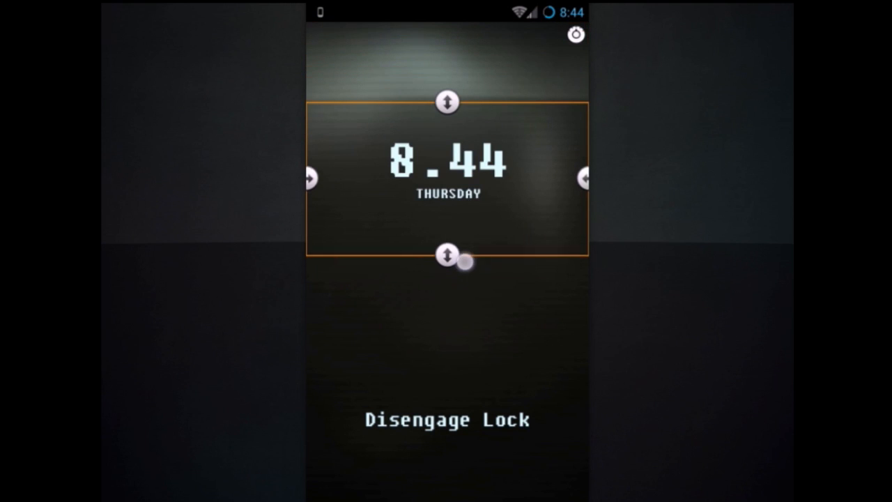
left_click_drag(457, 262, 449, 183)
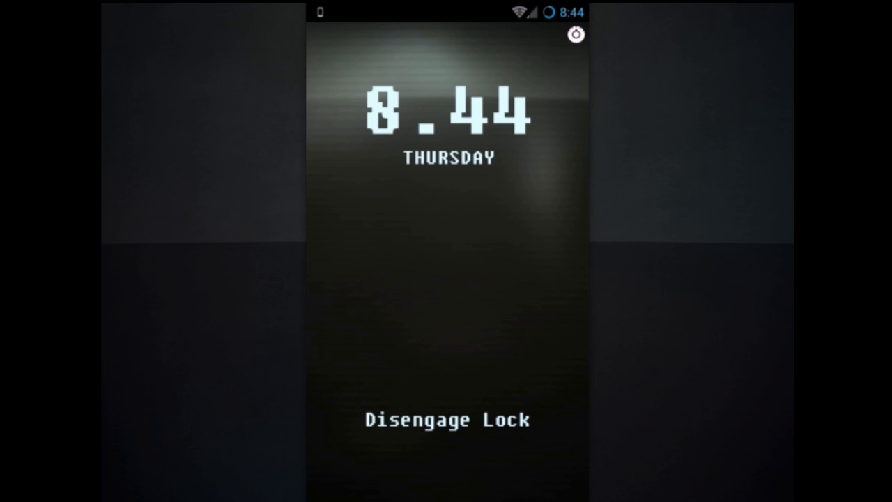
In Layout settings, raise the main grid to 7 rows by 5 columns and save
left_click(574, 33)
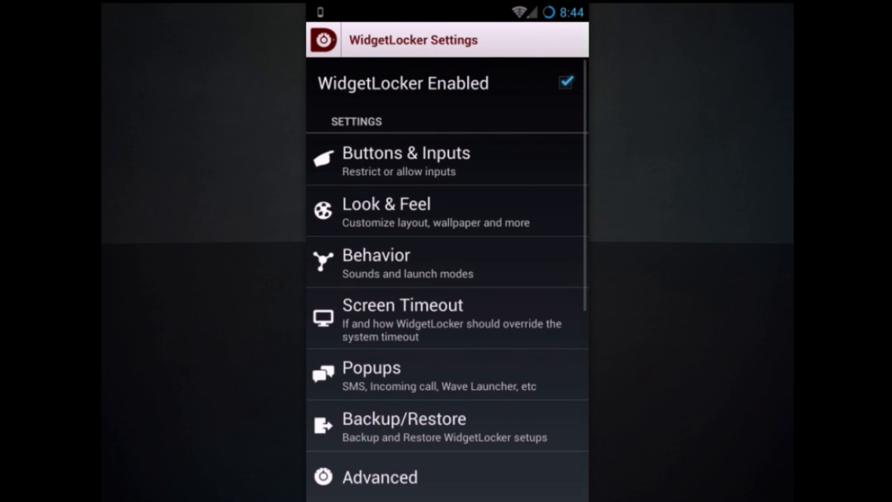
left_click(387, 204)
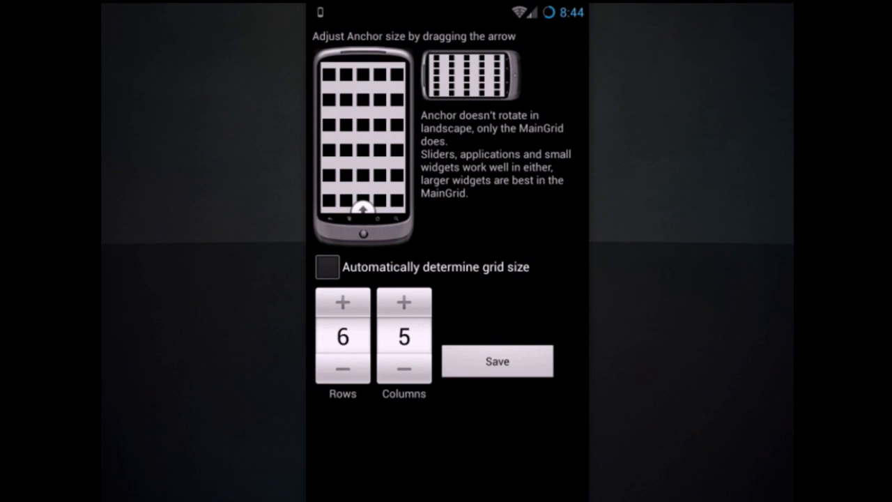
left_click(343, 301)
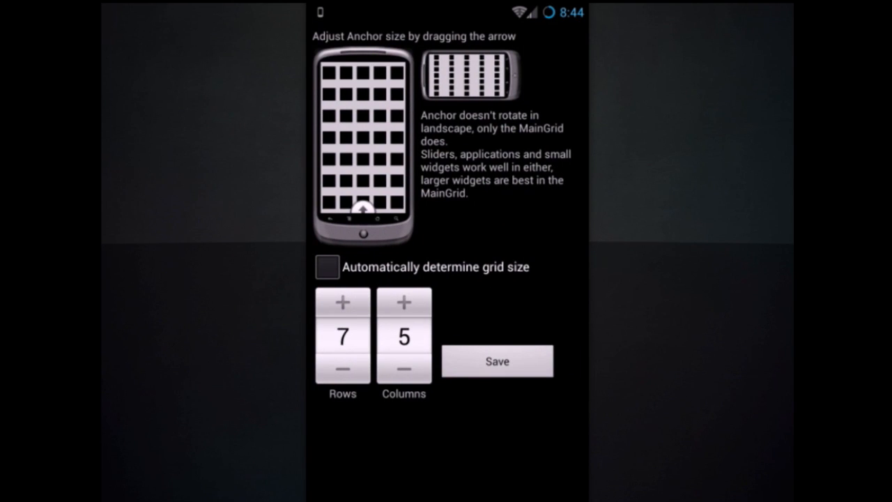
left_click(343, 302)
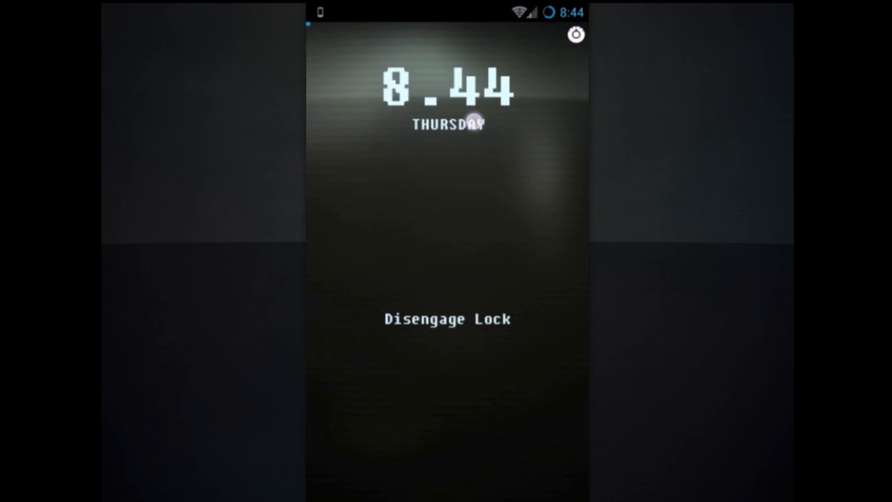
Move the clock widget lower and resize the Disengage Lock slider toward the bottom
left_click(449, 123)
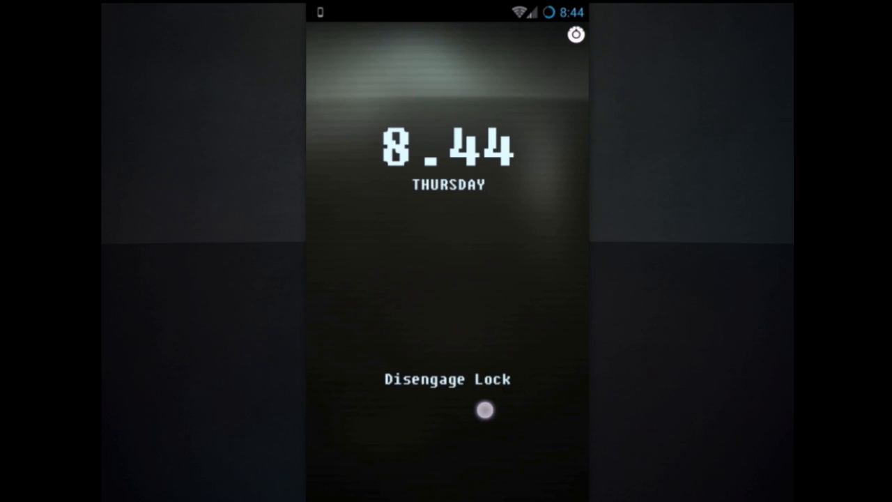
left_click(446, 379)
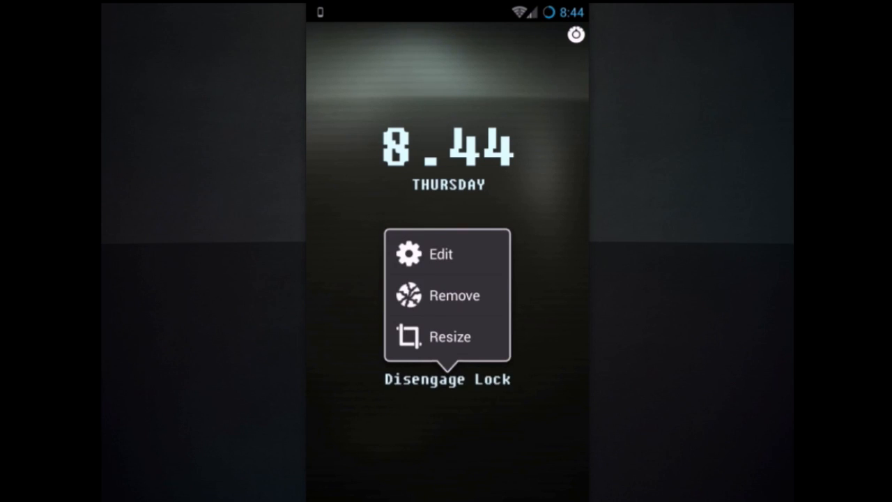
left_click(451, 336)
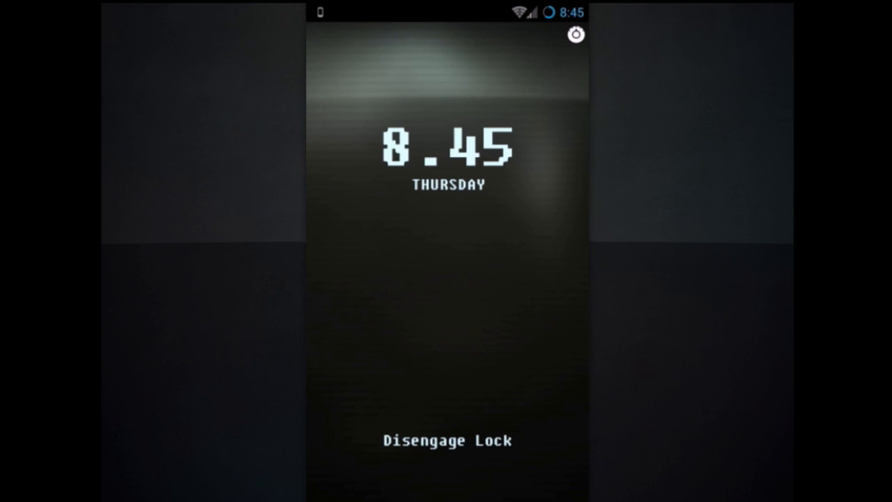
Enable Alternative Wallpaper in Look & Feel and choose an app to browse for the image
left_click(576, 34)
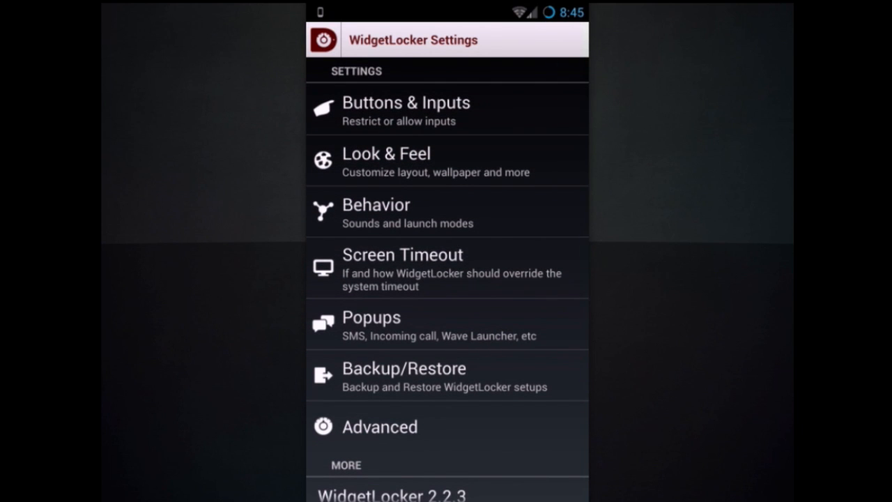
left_click(386, 154)
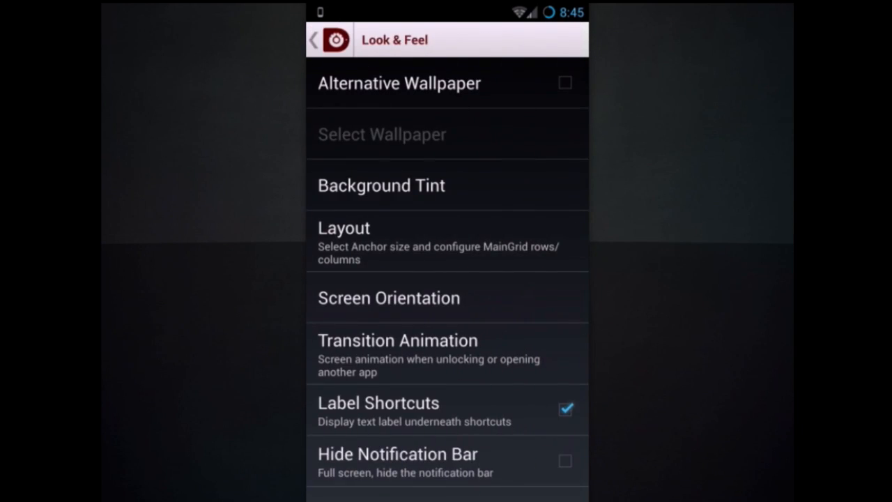
left_click(565, 82)
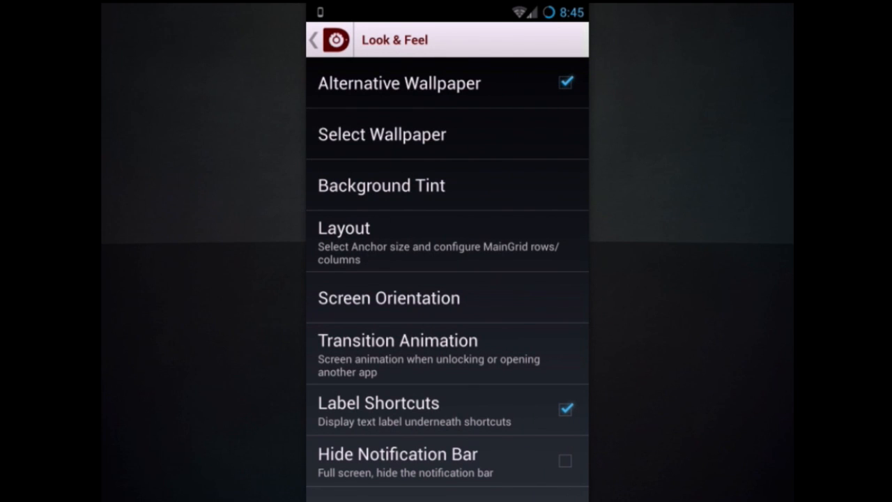
left_click(382, 134)
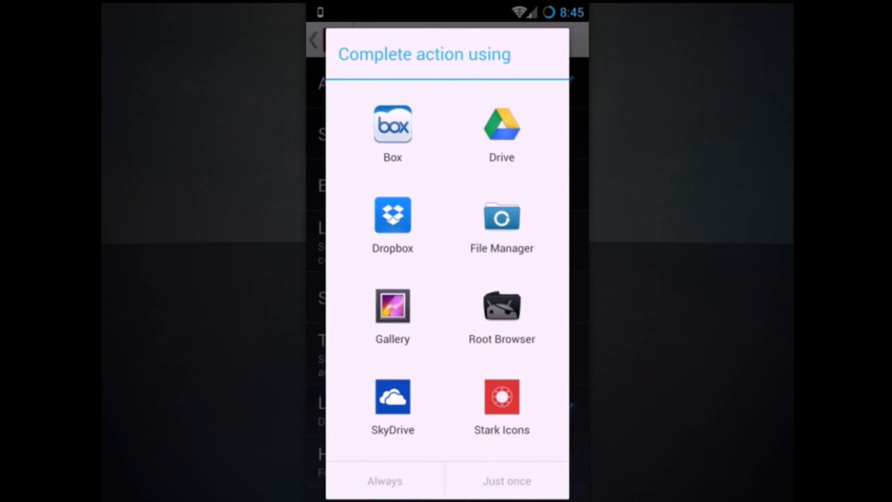
left_click(391, 306)
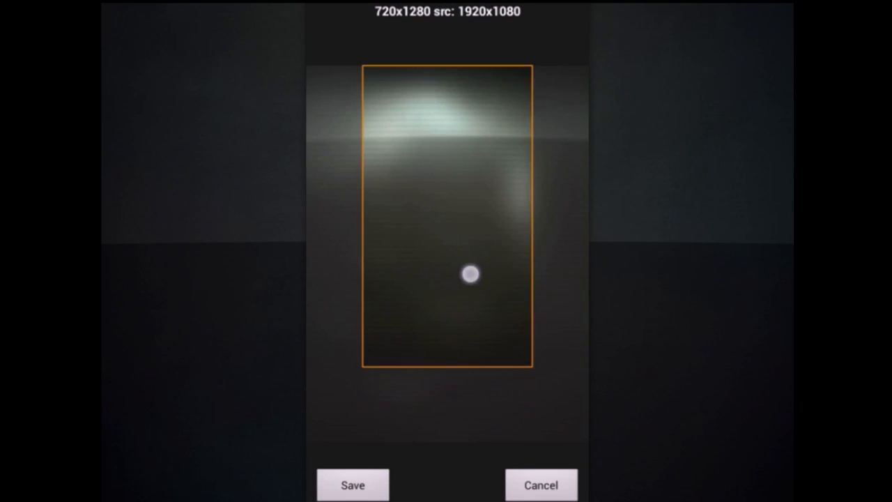
Position the crop frame lower on the image and save the 720x1280 wallpaper
left_click_drag(468, 273, 474, 343)
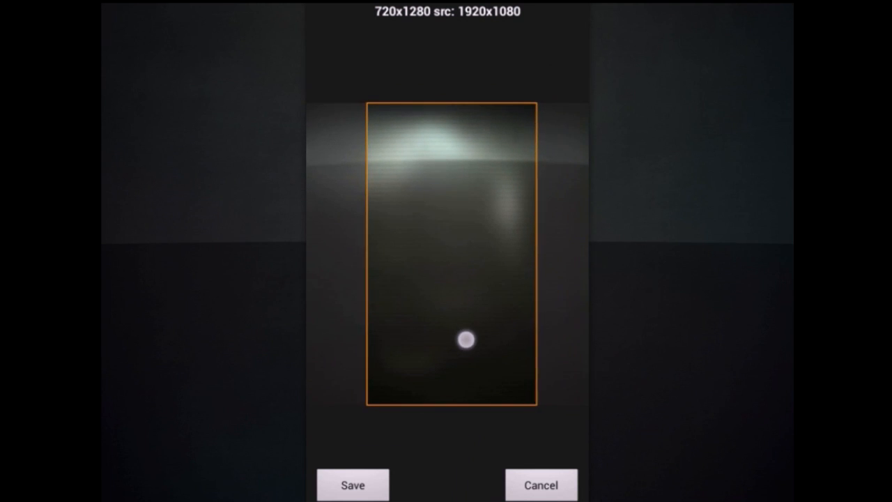
left_click_drag(466, 340, 469, 362)
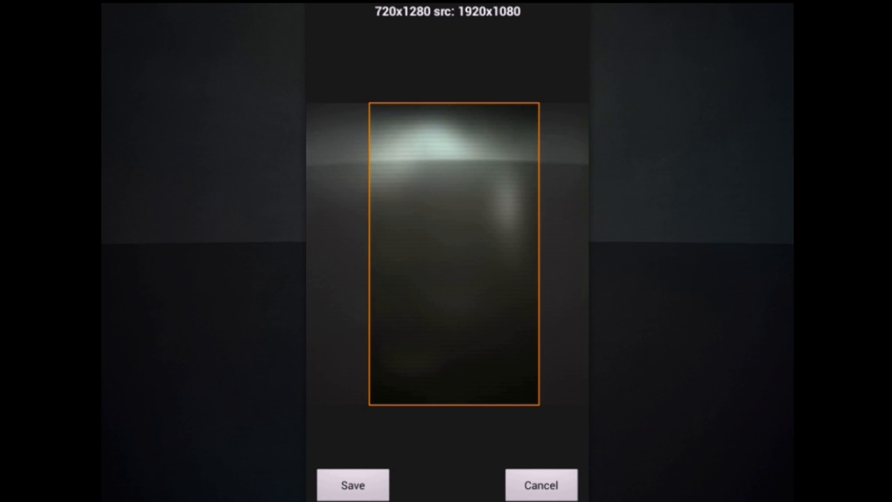
left_click(352, 485)
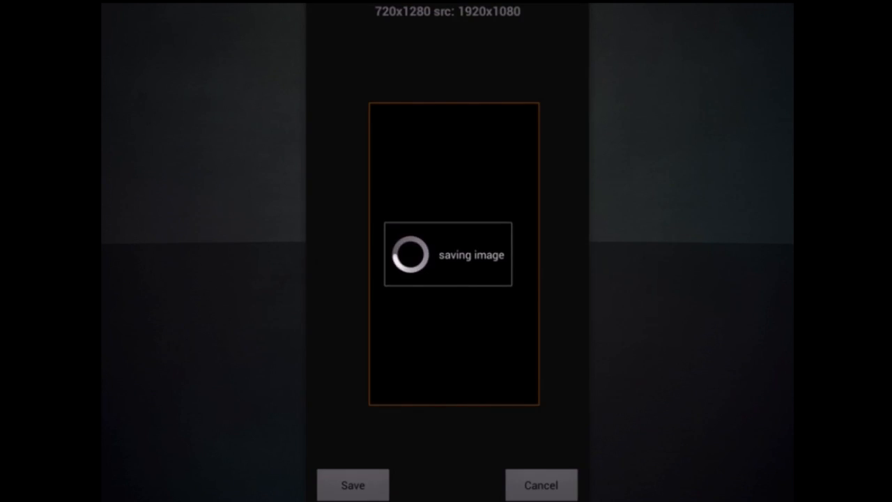
left_click(352, 485)
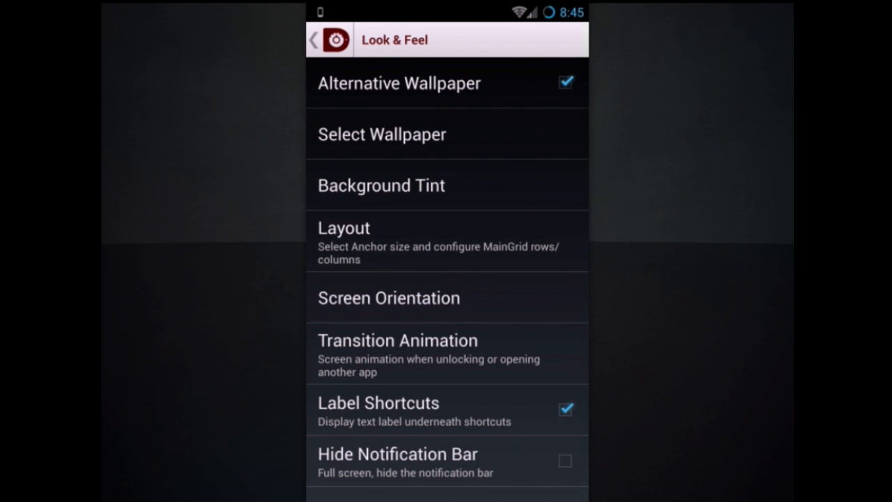
Adjust the background grid tint, then return to the main WidgetLocker settings list
left_click(382, 184)
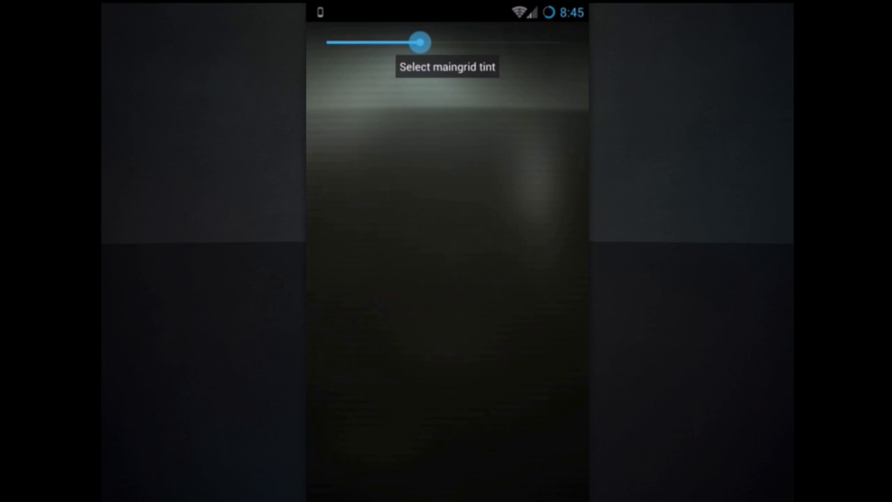
left_click_drag(418, 42, 466, 42)
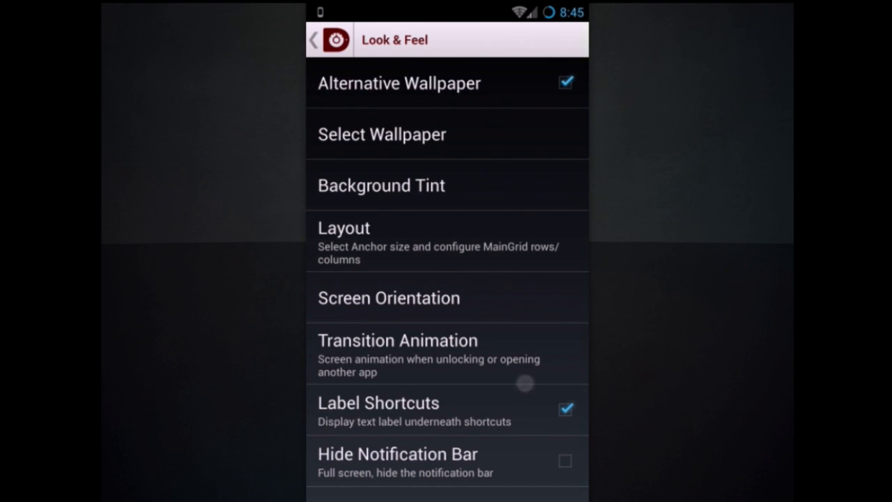
left_click(321, 39)
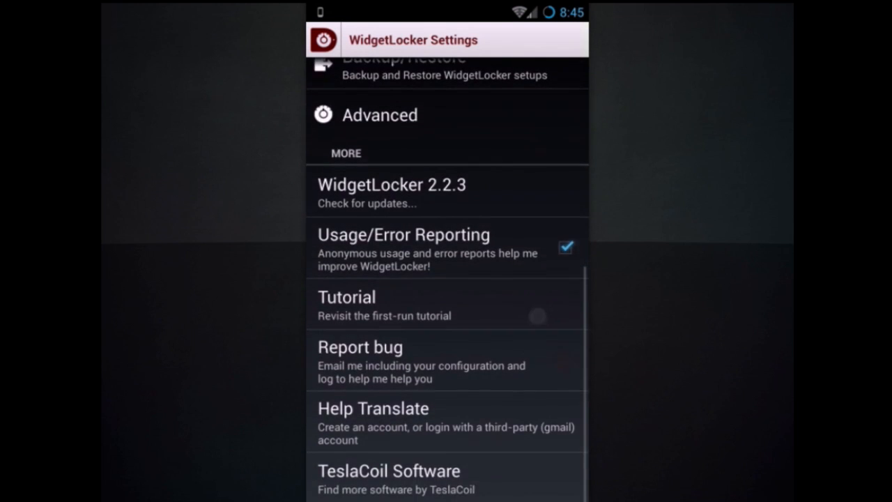
scroll("down", 3)
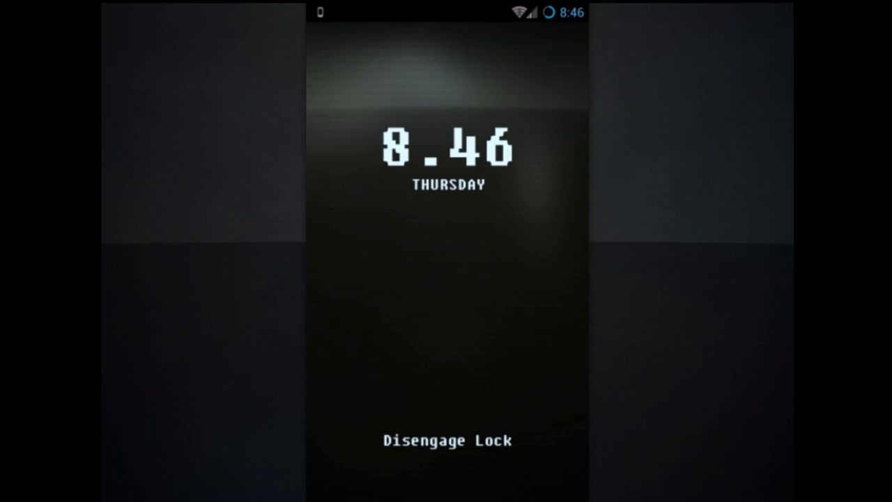
Disengage the lock screen and bring up UCCW's open-skin choices
left_click(474, 404)
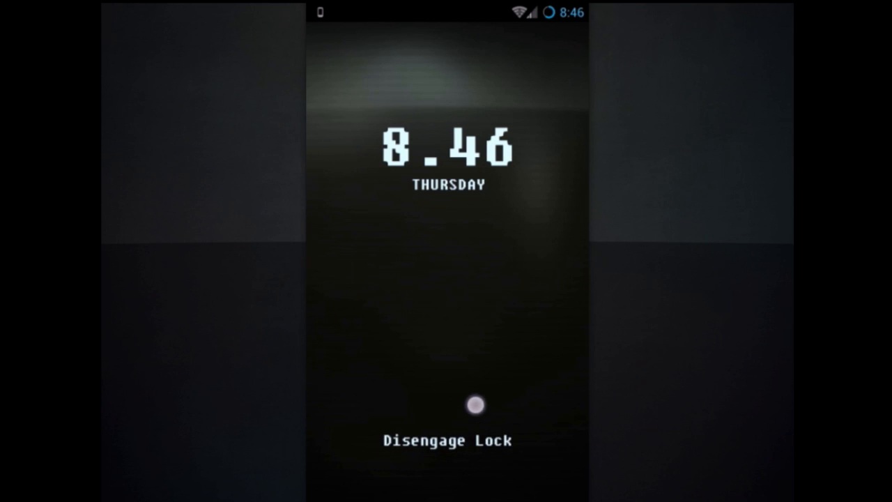
left_click(474, 405)
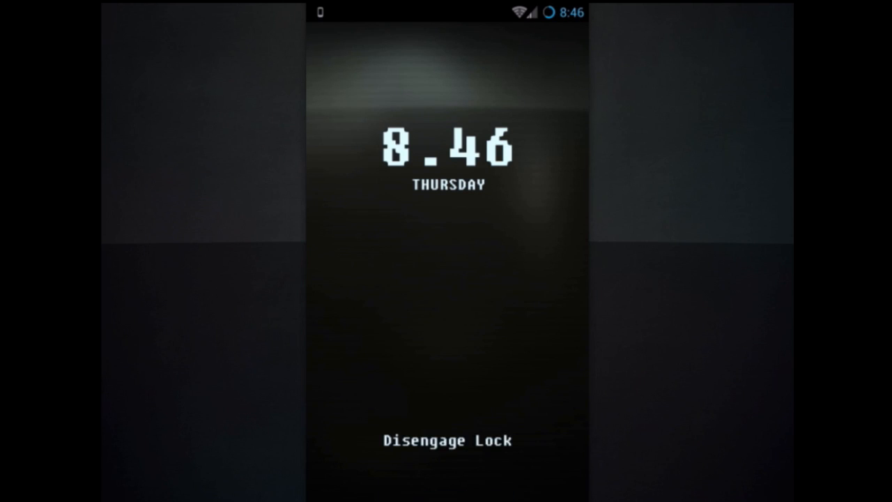
left_click(446, 440)
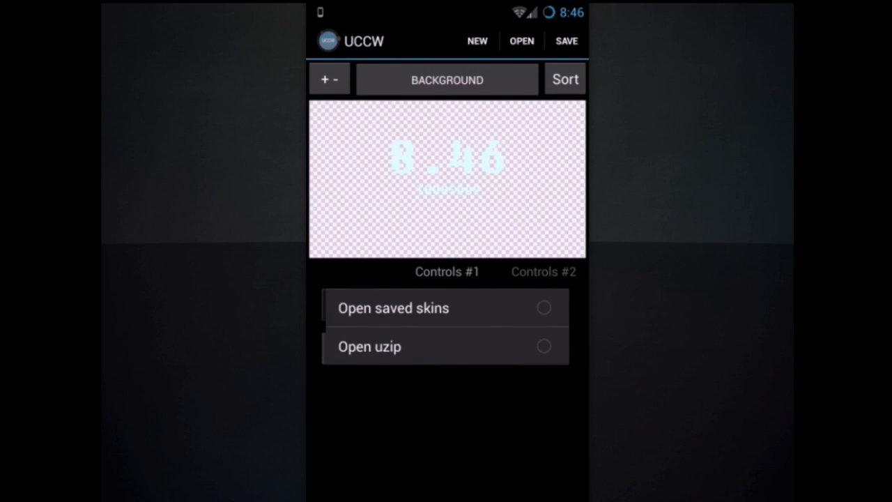
Load Fallout - Bottom.uzip from UZIPS > Fallout Assets > Bottom UZIP
left_click(369, 346)
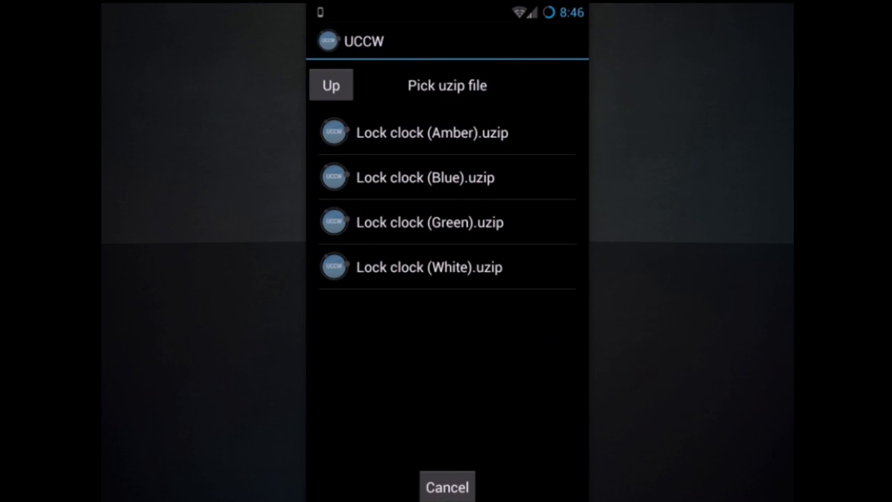
left_click(331, 85)
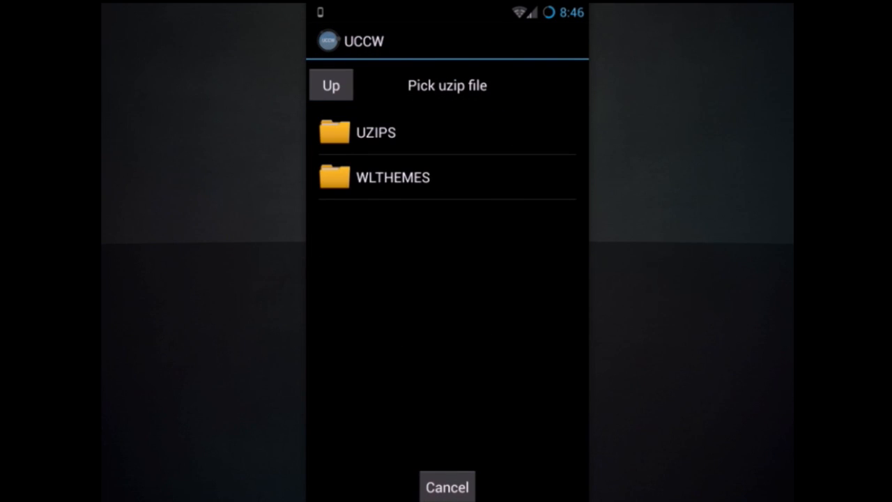
left_click(376, 132)
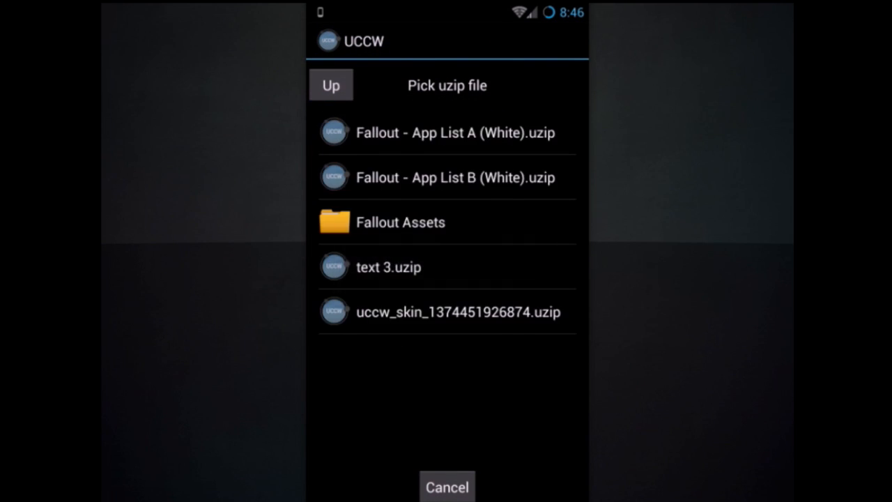
left_click(332, 85)
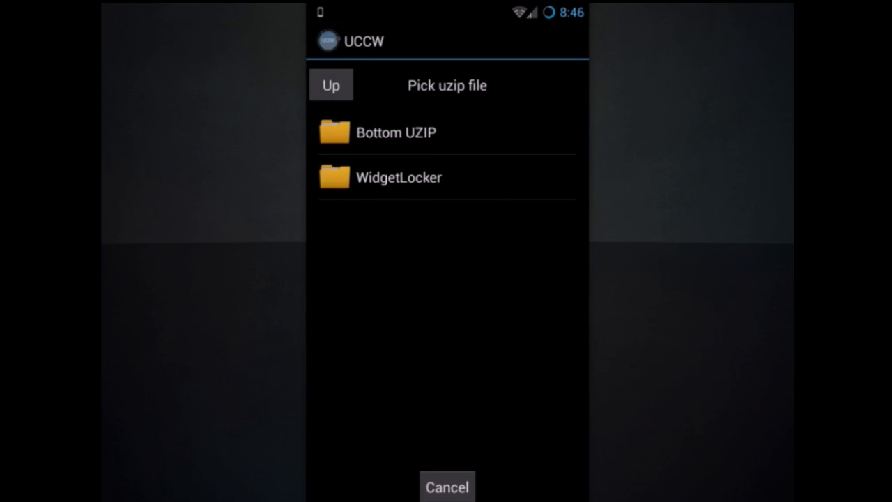
left_click(396, 132)
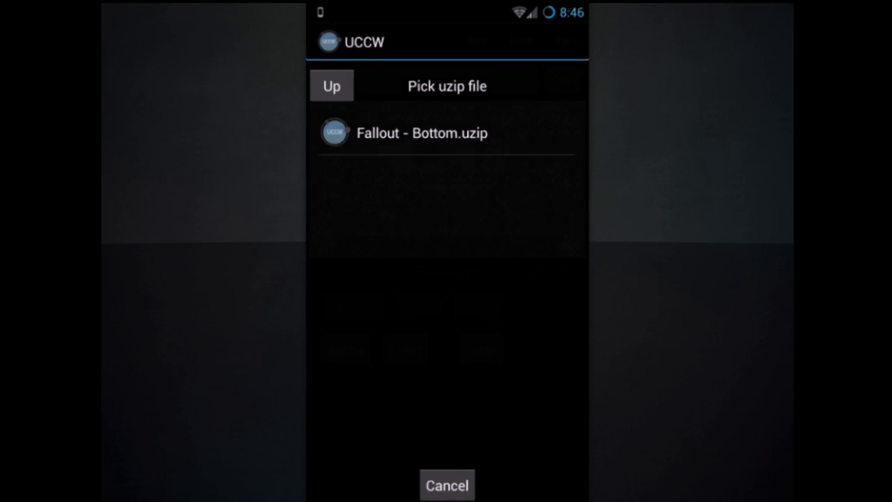
left_click(421, 132)
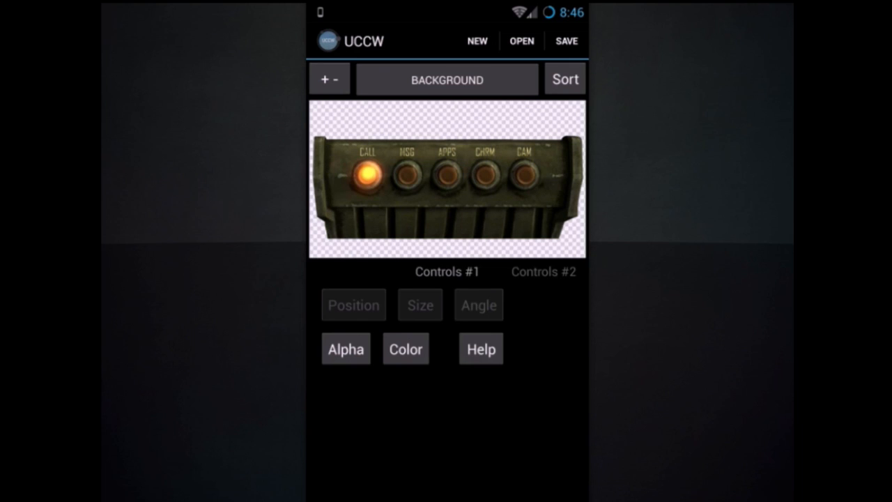
Select STATIC TEXT 1, keep its AGENCYR font, and replace the CALL label with VCE
left_click(446, 78)
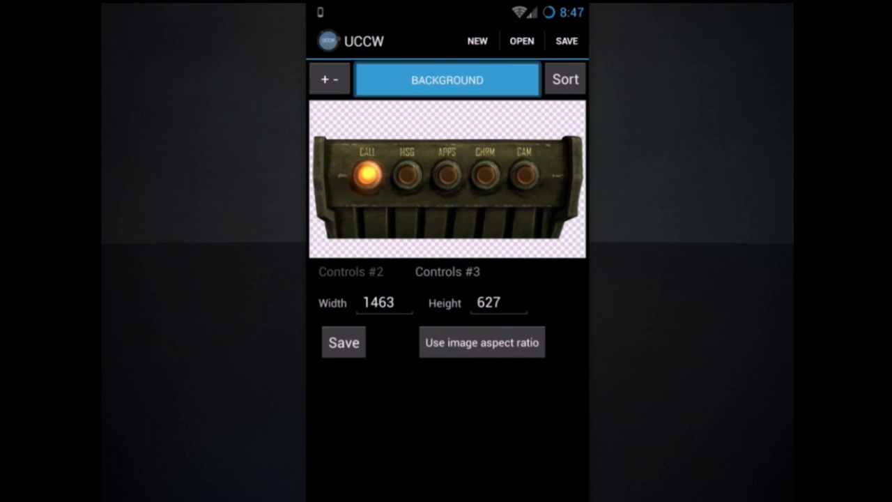
left_click(446, 78)
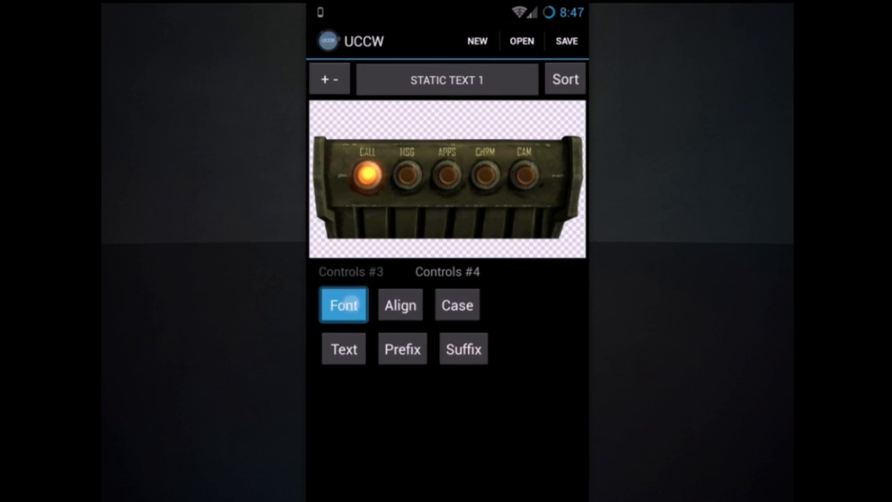
left_click(343, 304)
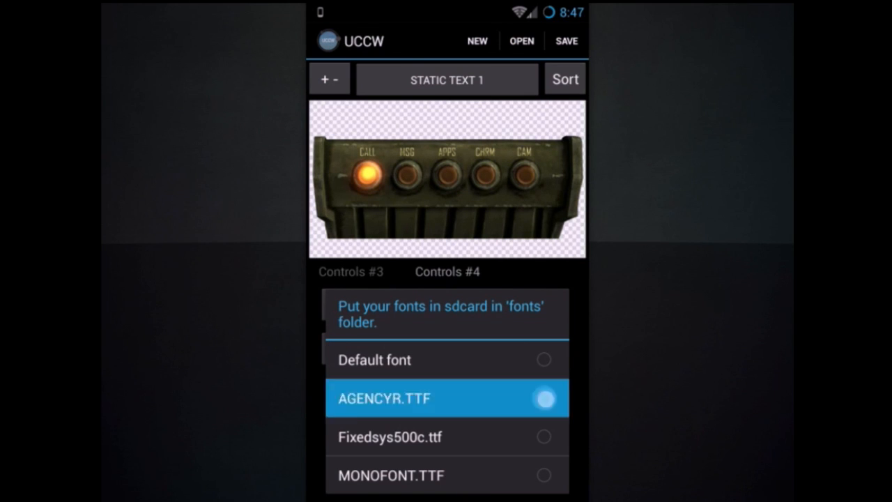
left_click(385, 399)
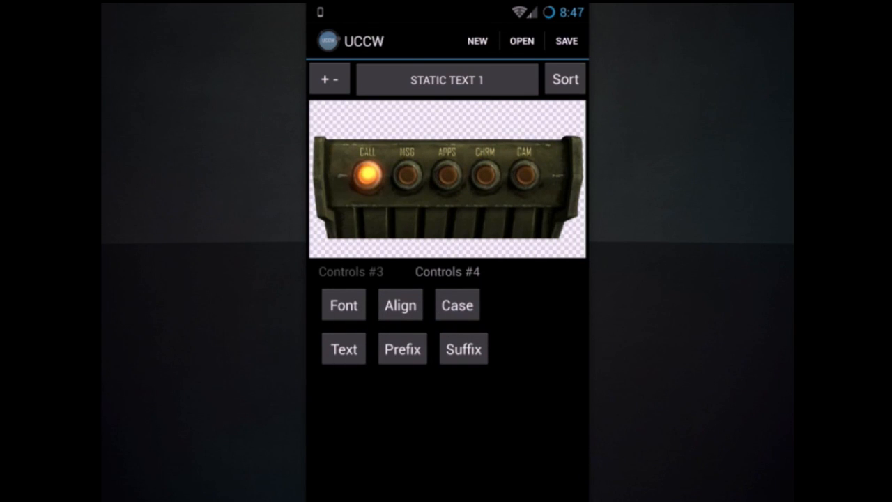
left_click(343, 348)
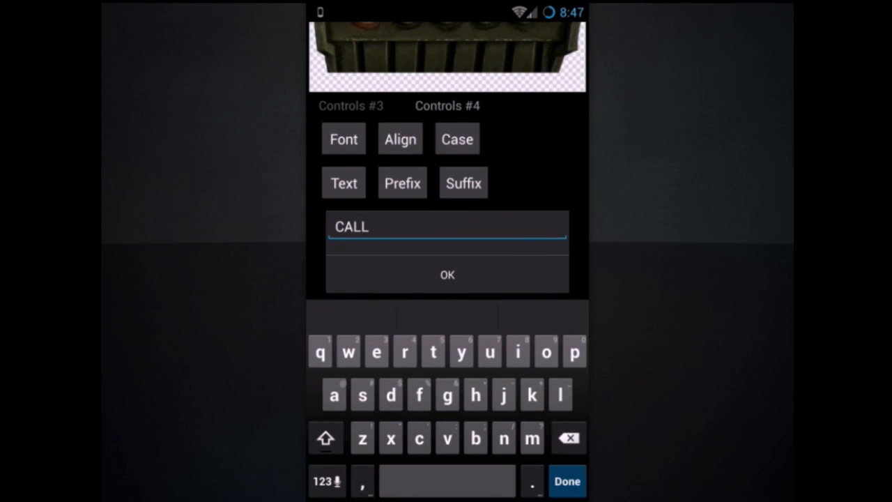
key("Backspace")
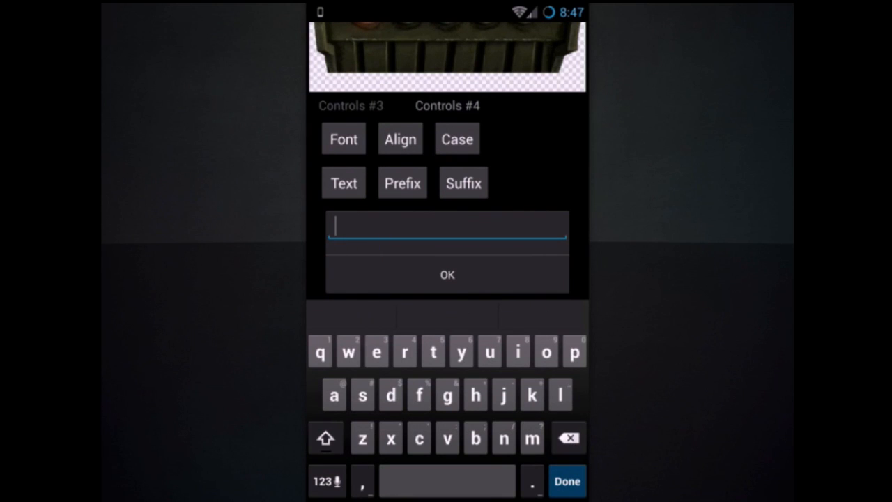
left_click(326, 438)
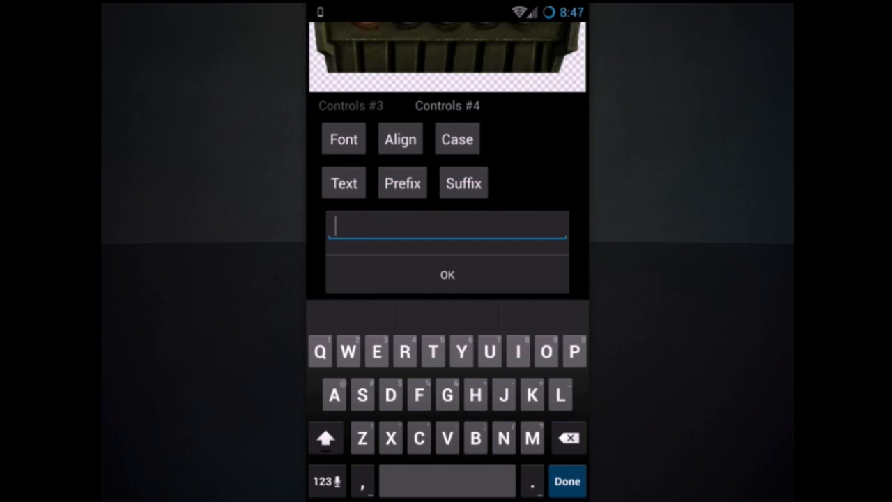
type("Vce")
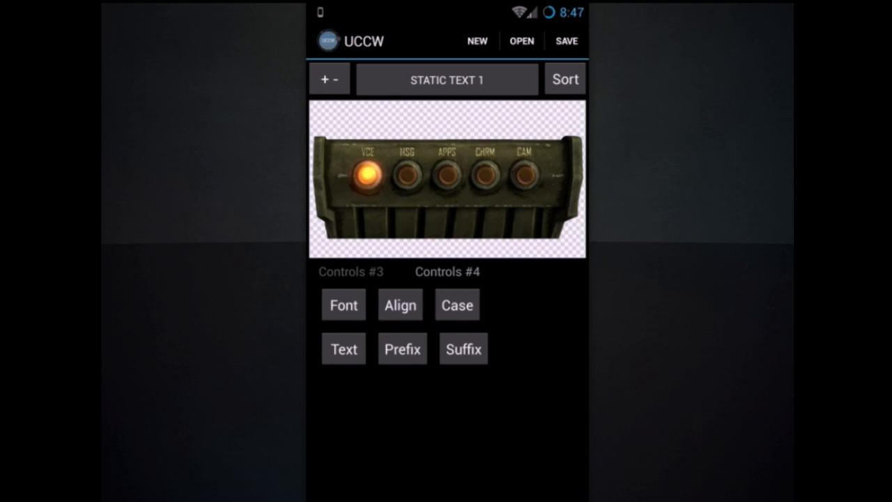
Save the edited widget as a skin named Fallout - Bottom Custom
left_click(566, 41)
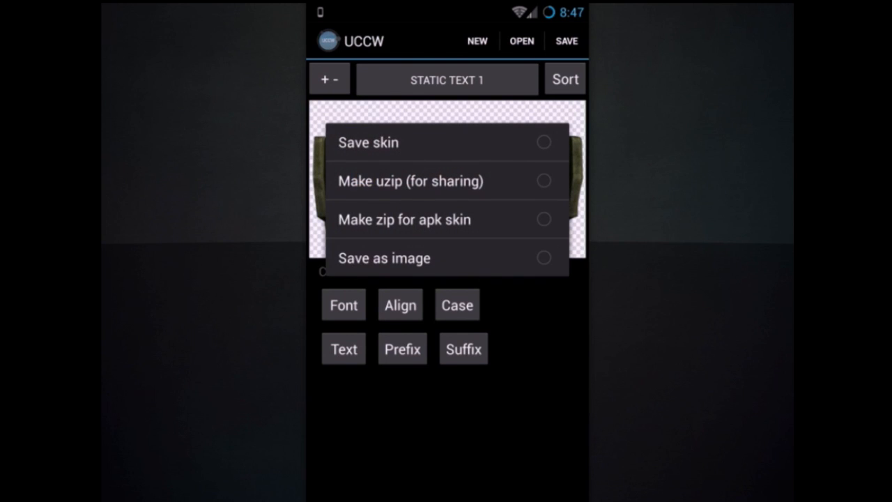
left_click(368, 142)
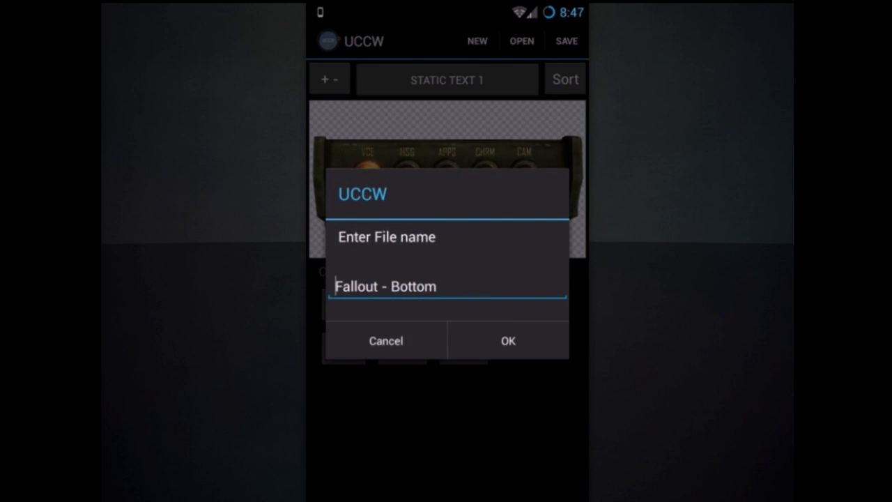
left_click(446, 286)
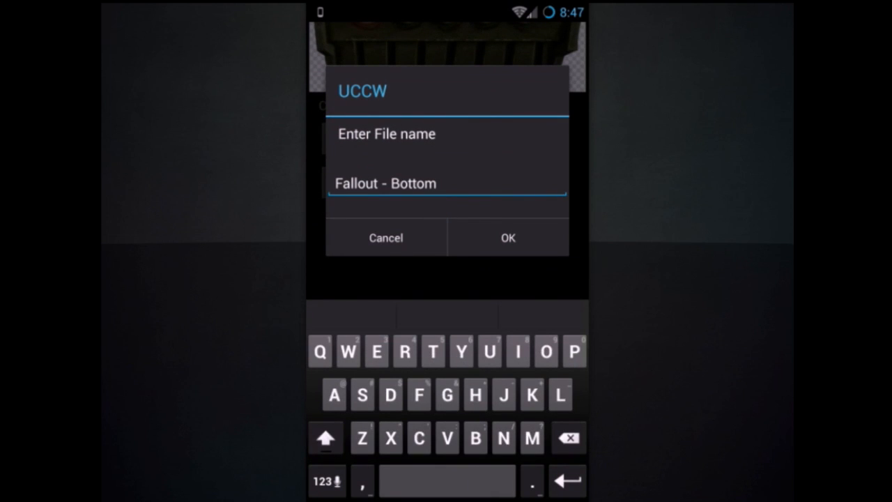
type("Cu")
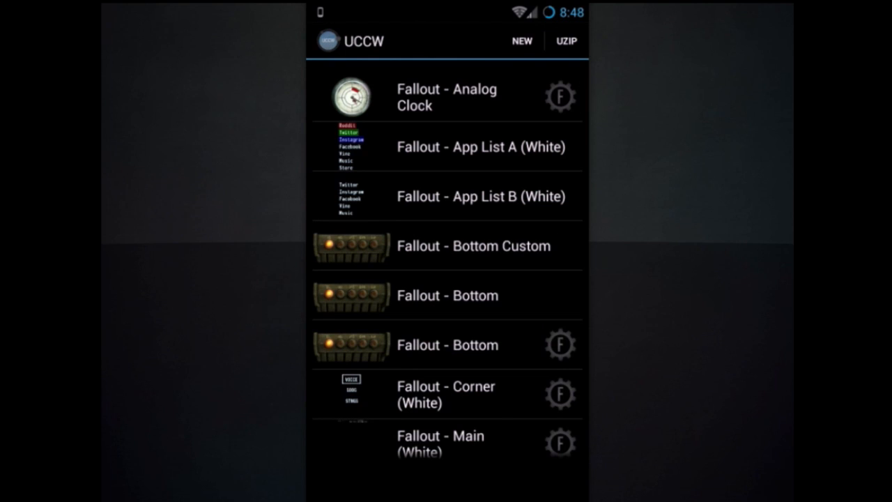
left_click(474, 245)
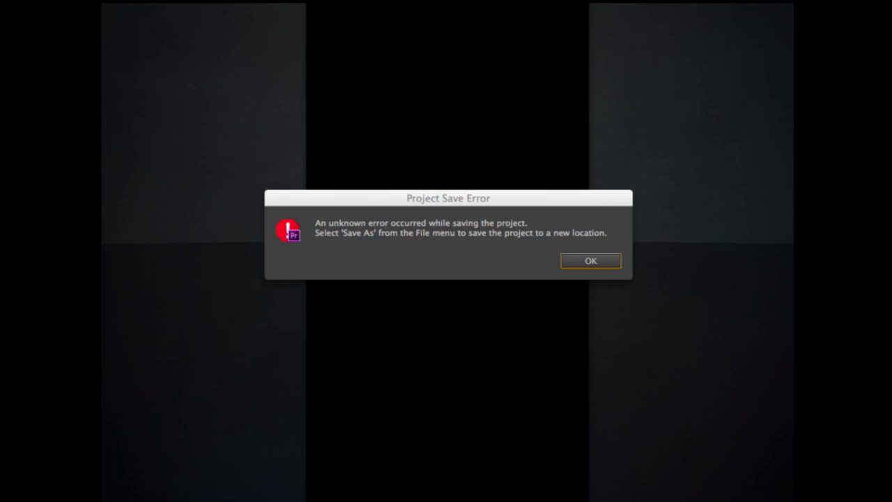
mouse_move(215, 98)
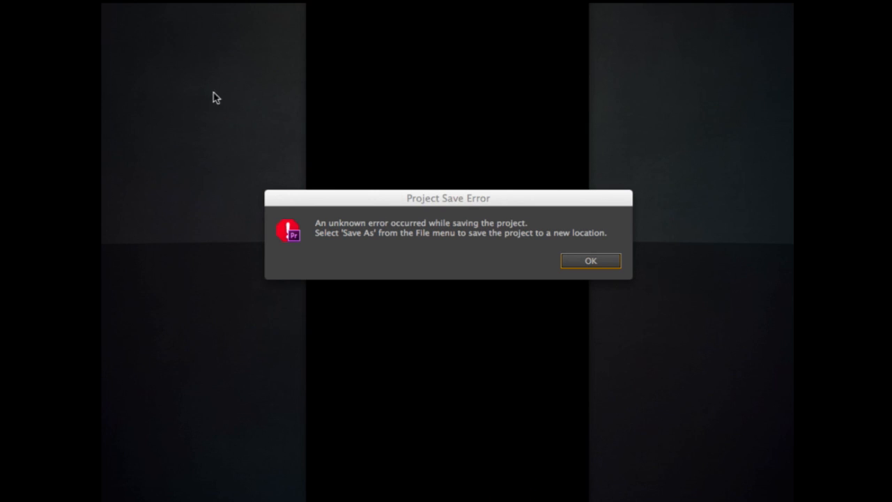
mouse_move(573, 262)
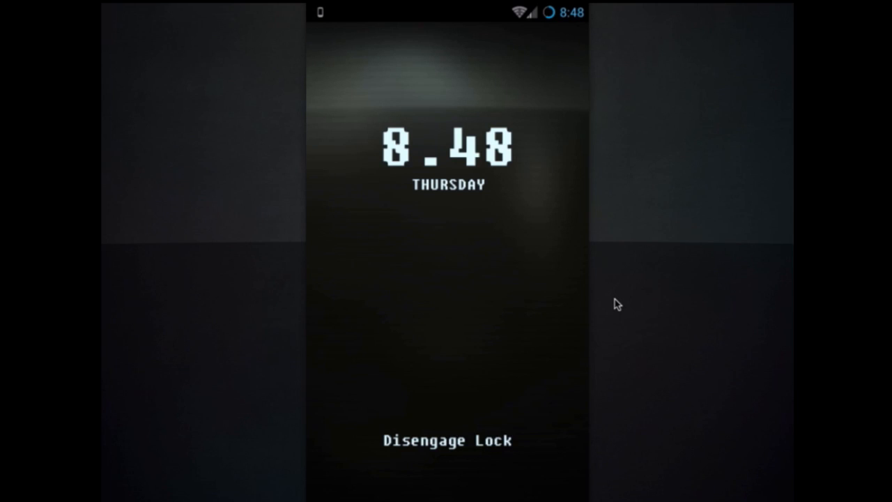
Slide Disengage Lock to return to the Fallout lock screen
left_click(481, 488)
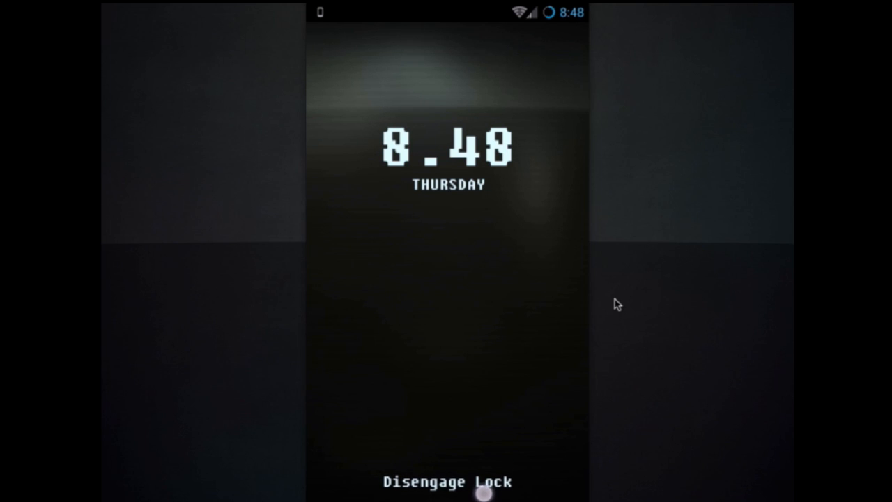